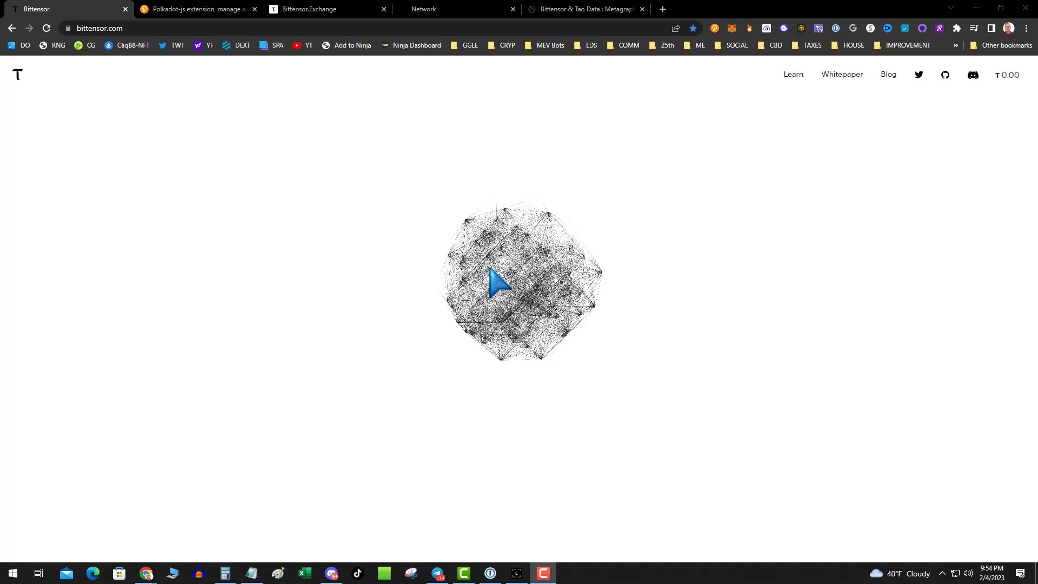
mouse_move(255, 177)
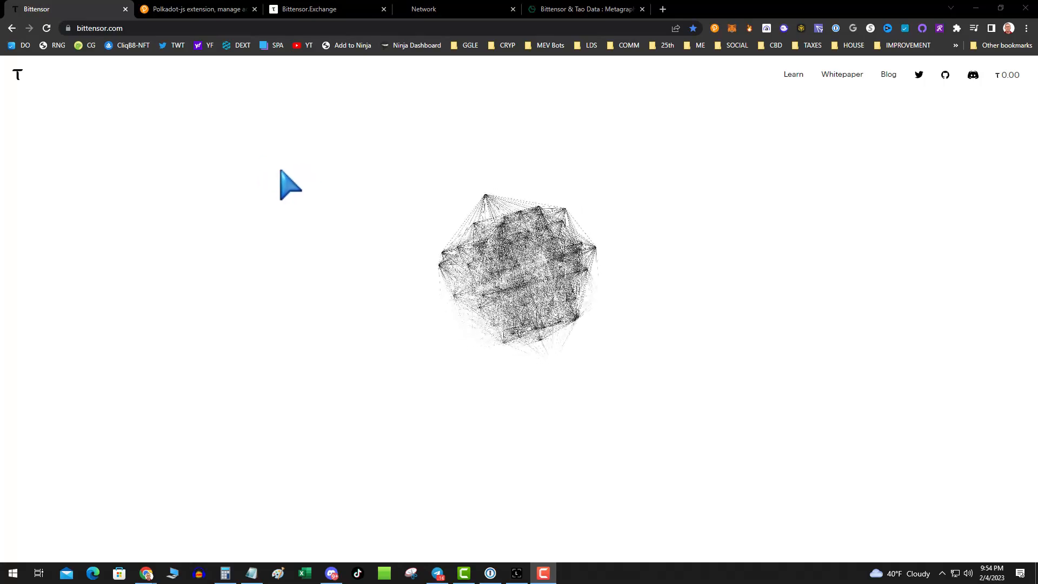
Switch to the Polkadot{.js} extension page offering Chrome and Firefox downloads
click(199, 8)
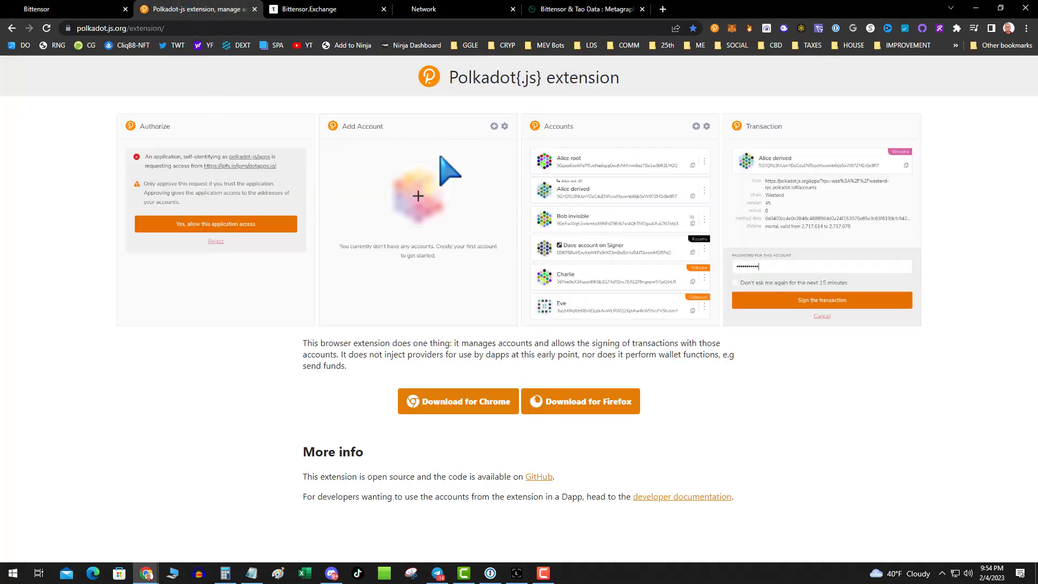
mouse_move(406, 199)
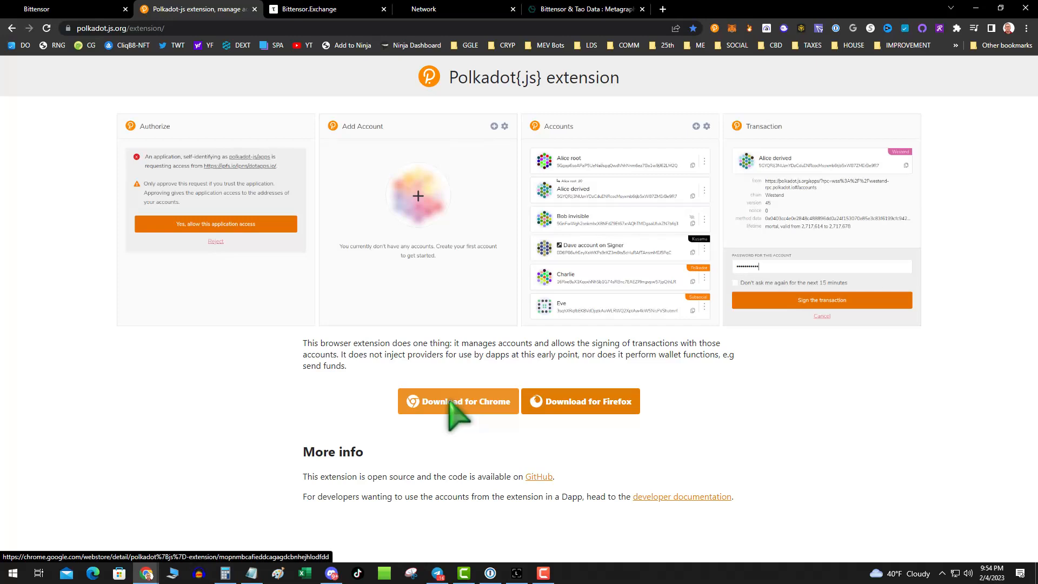
mouse_move(715, 28)
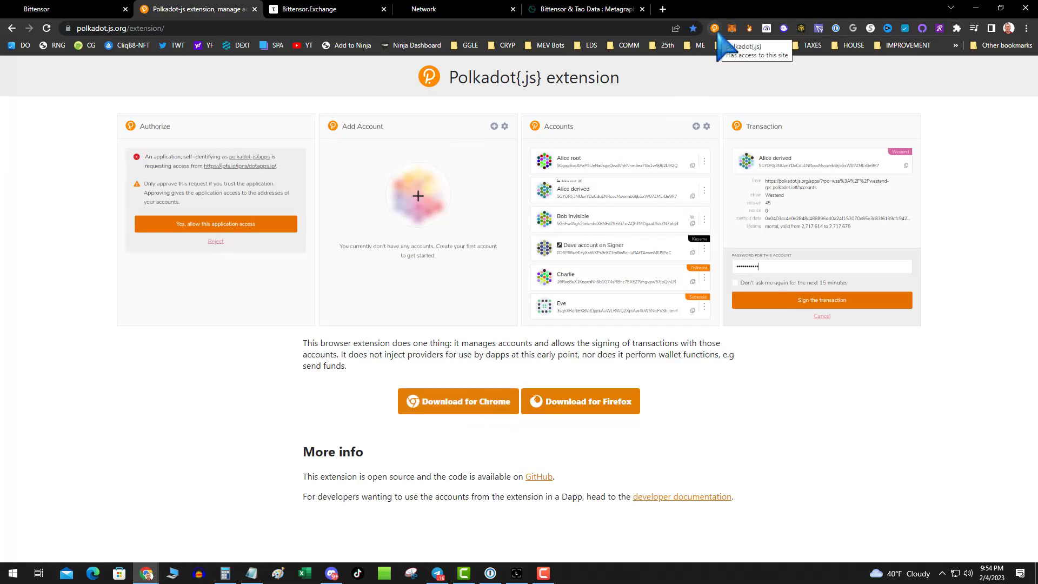
mouse_move(416, 219)
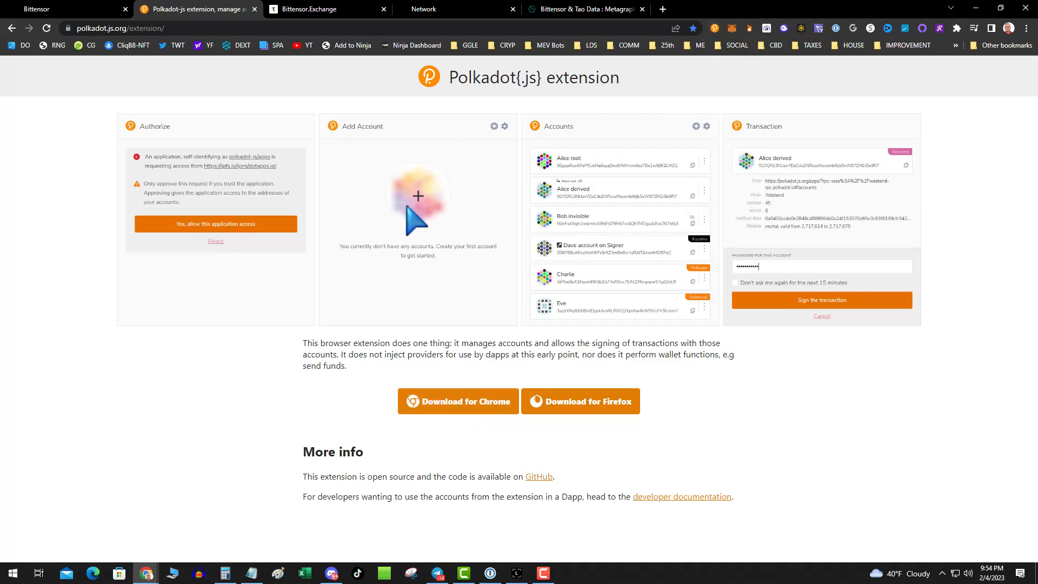
mouse_move(325, 63)
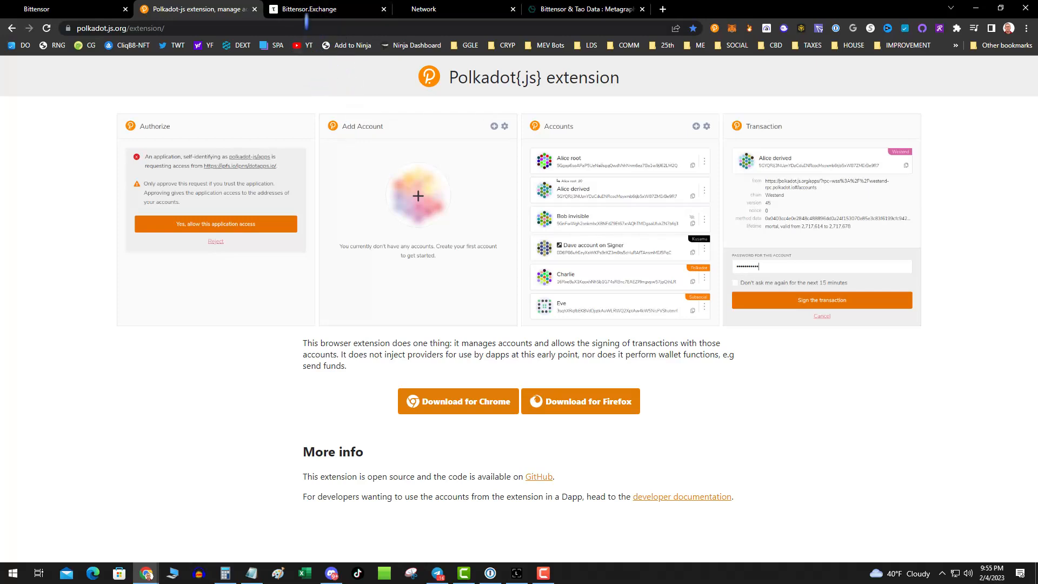
mouse_move(321, 74)
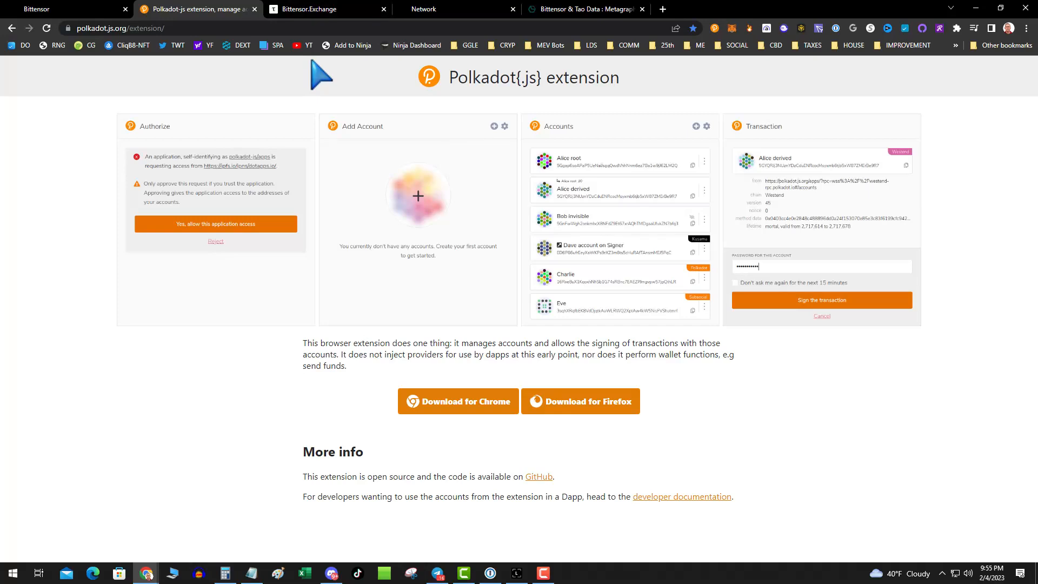
Switch to the Bittensor.Exchange order book with its TAO sell and buy lists
click(324, 9)
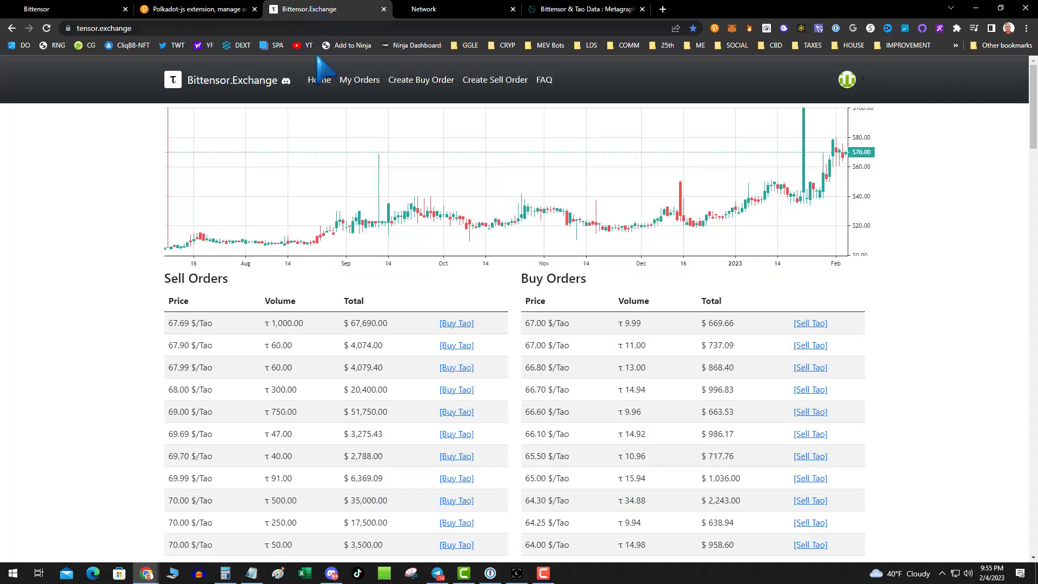
mouse_move(352, 179)
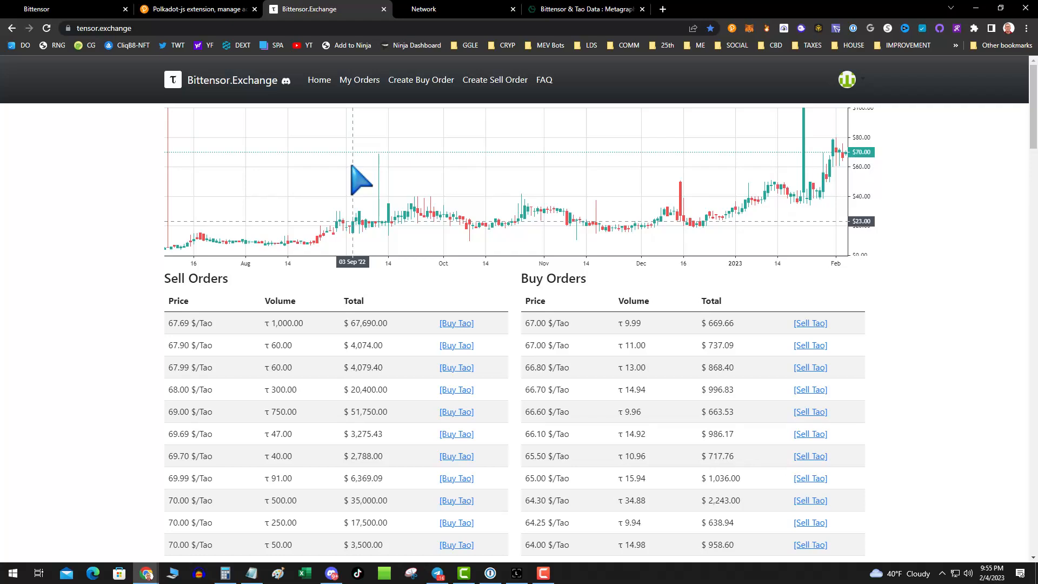
mouse_move(408, 166)
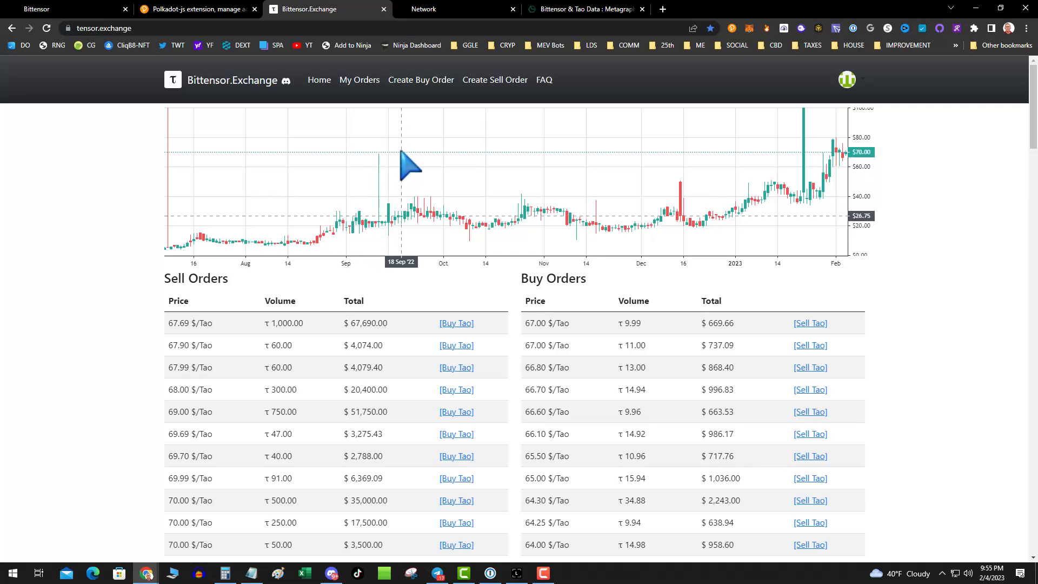
mouse_move(377, 87)
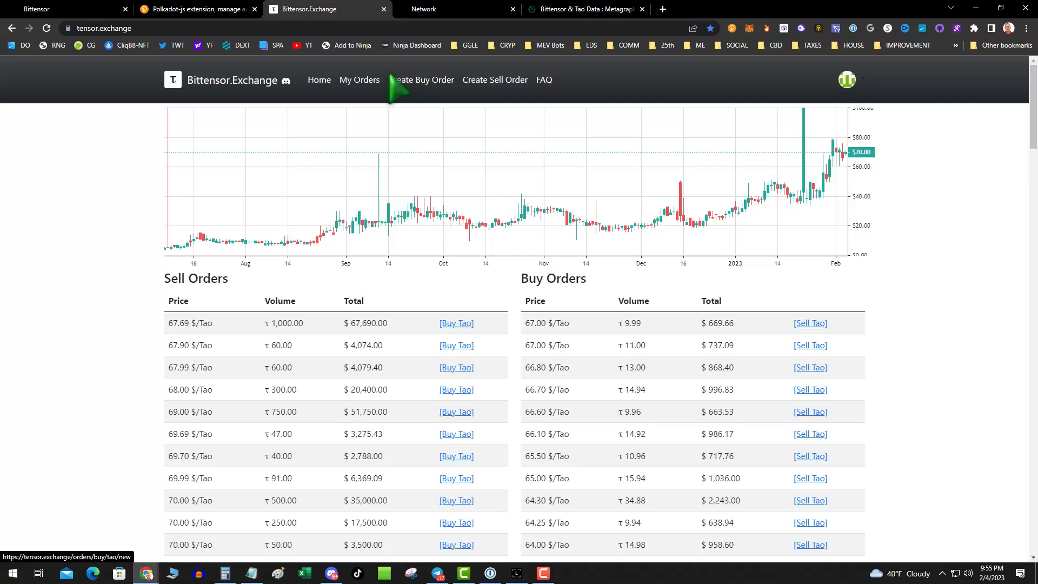
mouse_move(229, 196)
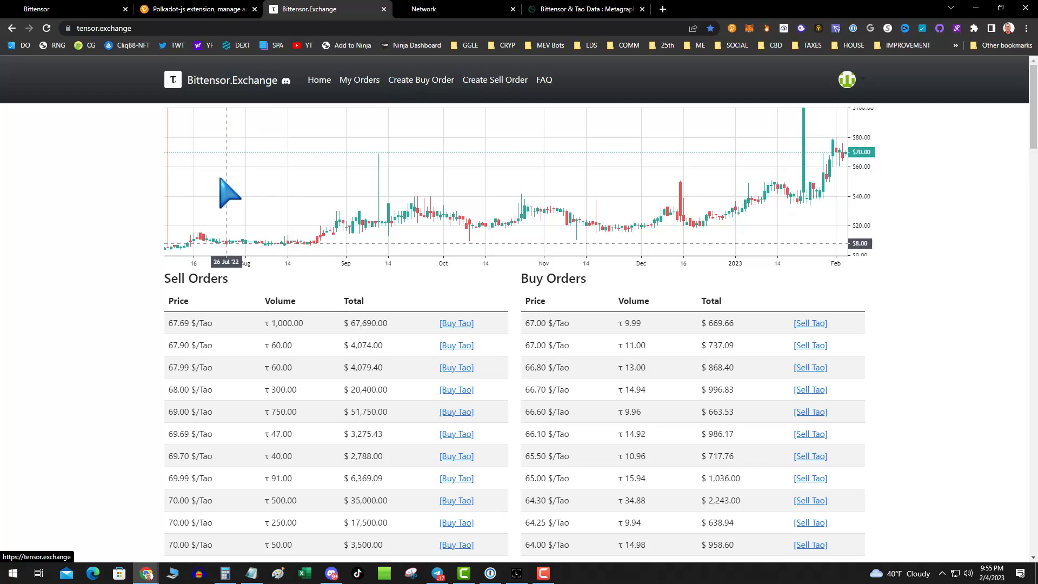
mouse_move(662, 277)
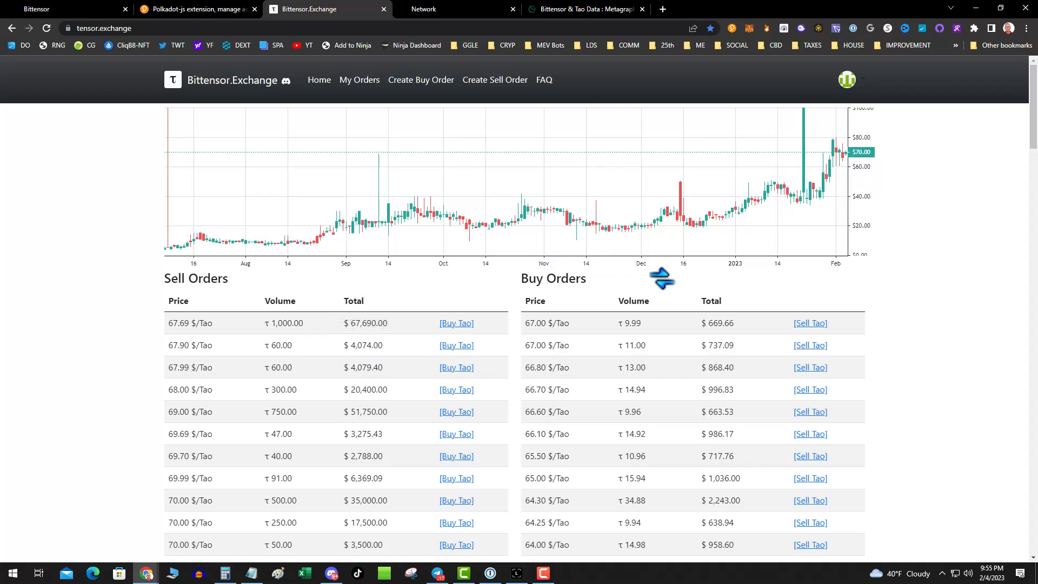
mouse_move(775, 377)
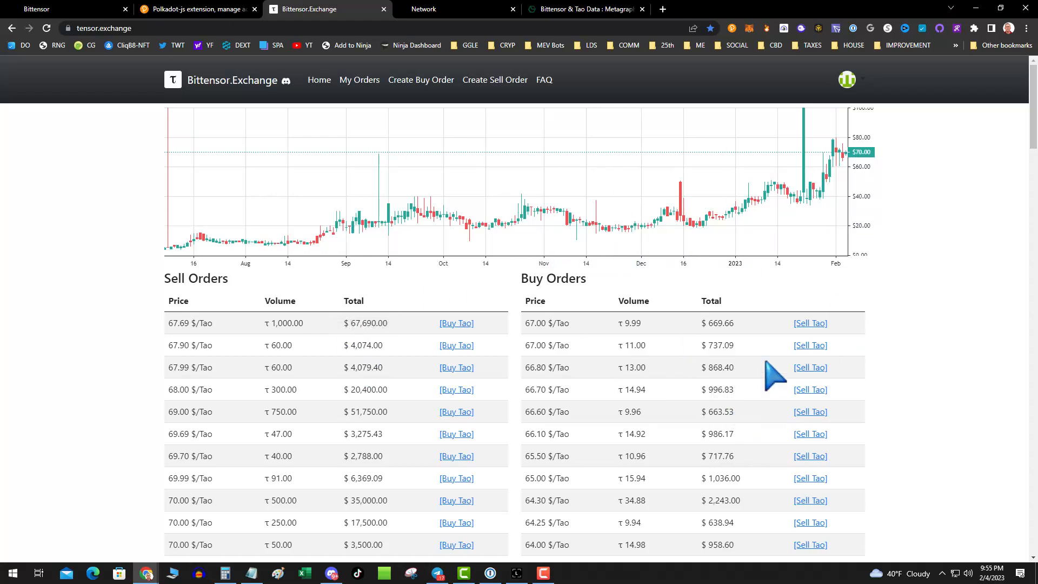
mouse_move(318, 400)
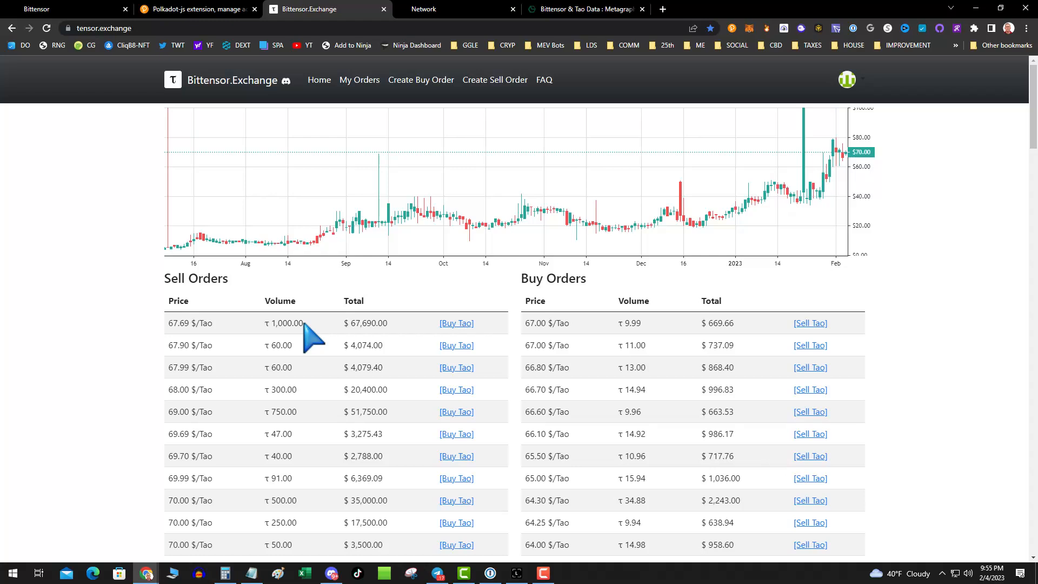
mouse_move(271, 302)
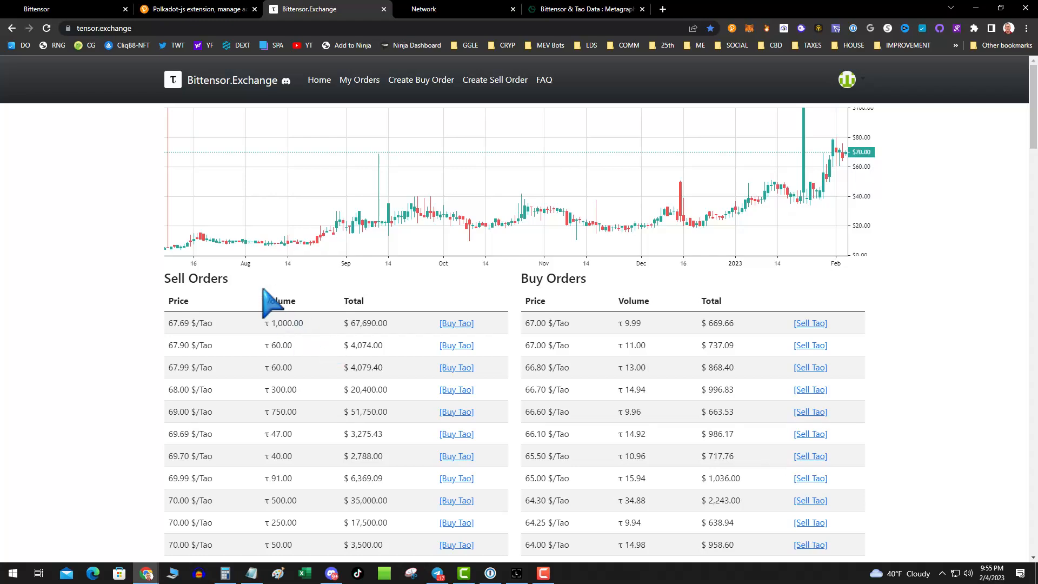
mouse_move(228, 79)
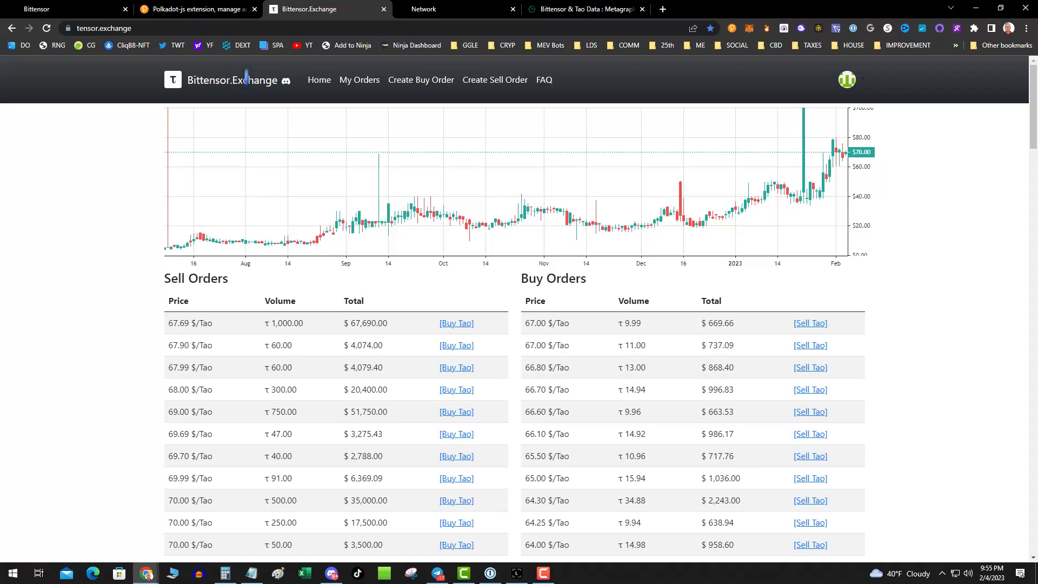
mouse_move(602, 192)
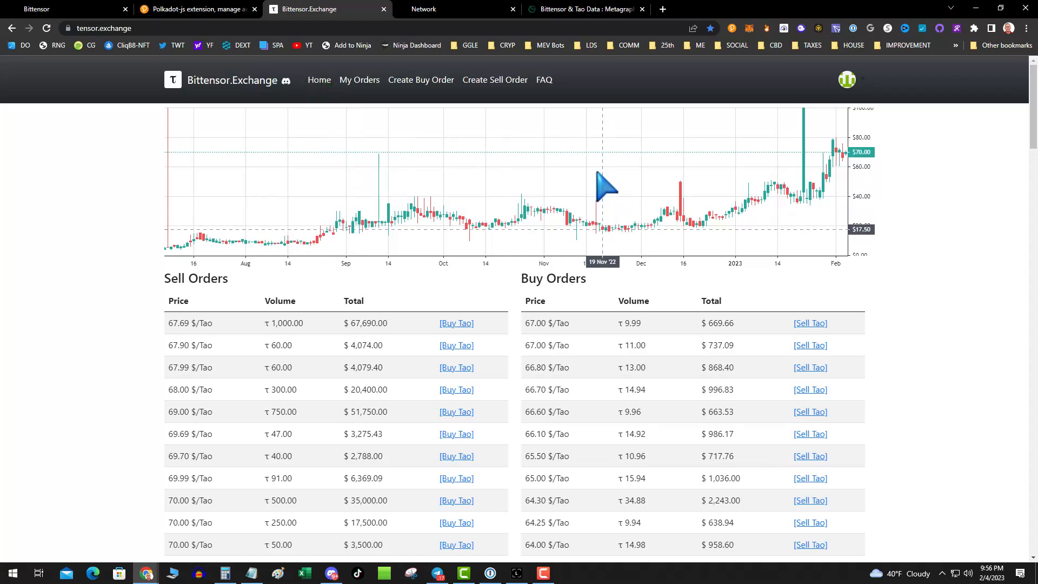
mouse_move(476, 212)
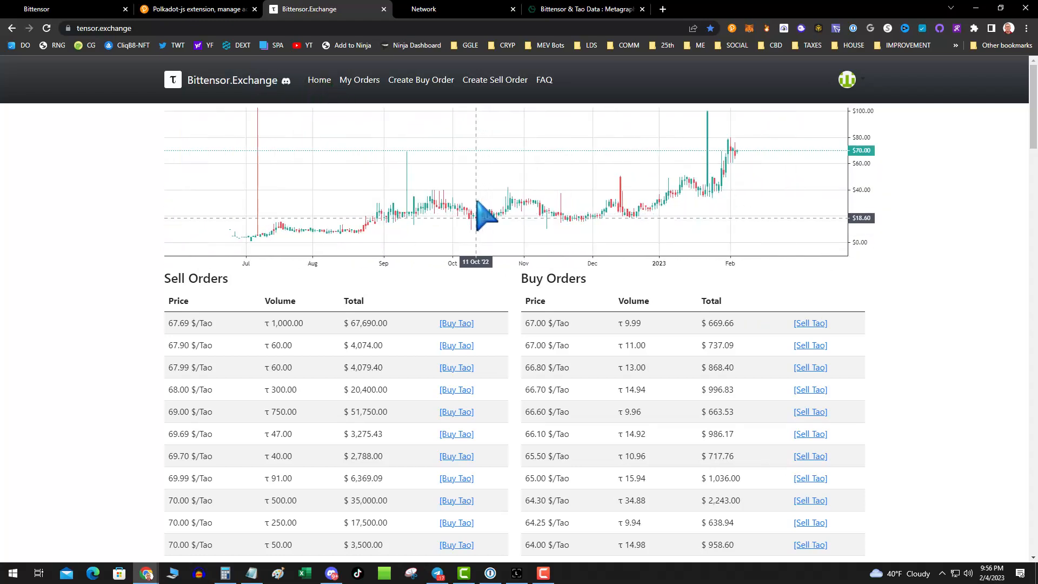
mouse_move(119, 159)
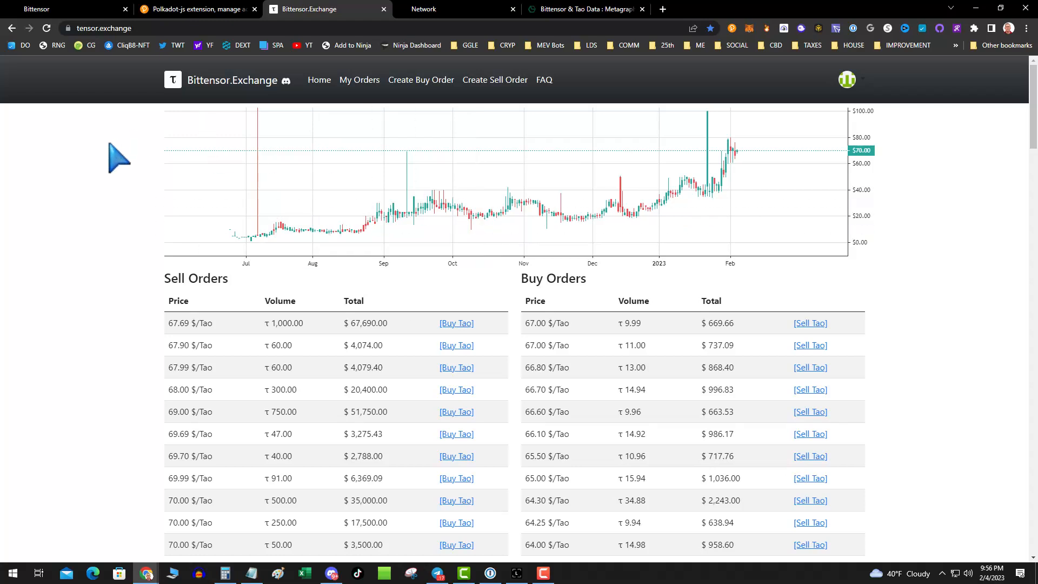
mouse_move(111, 187)
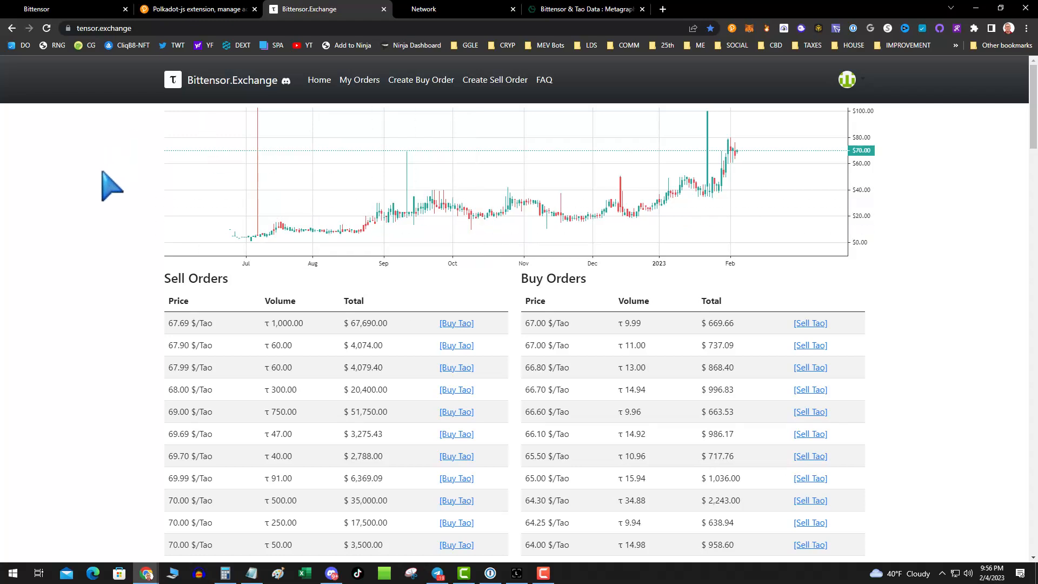
mouse_move(242, 299)
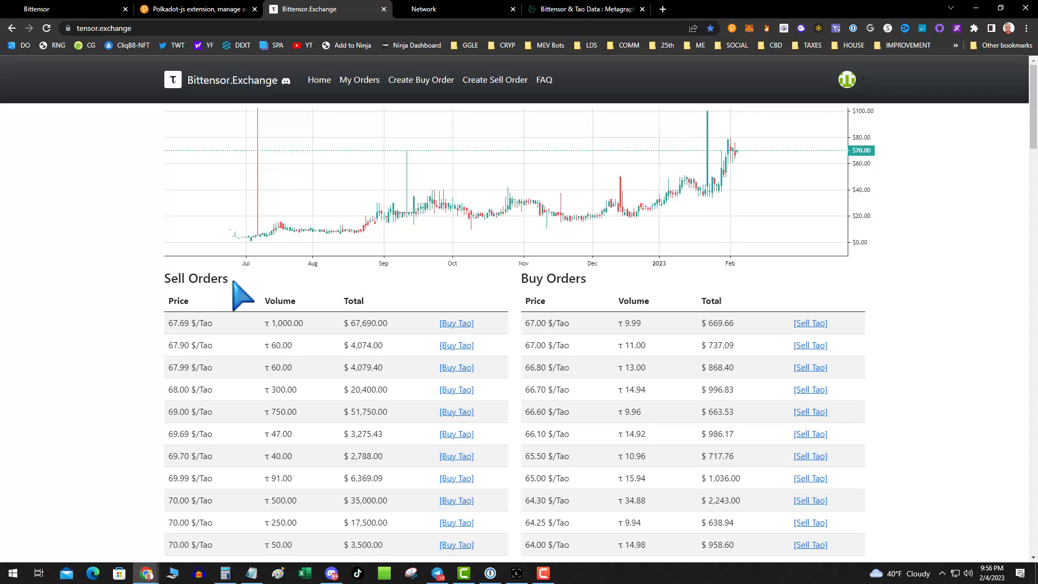
mouse_move(344, 301)
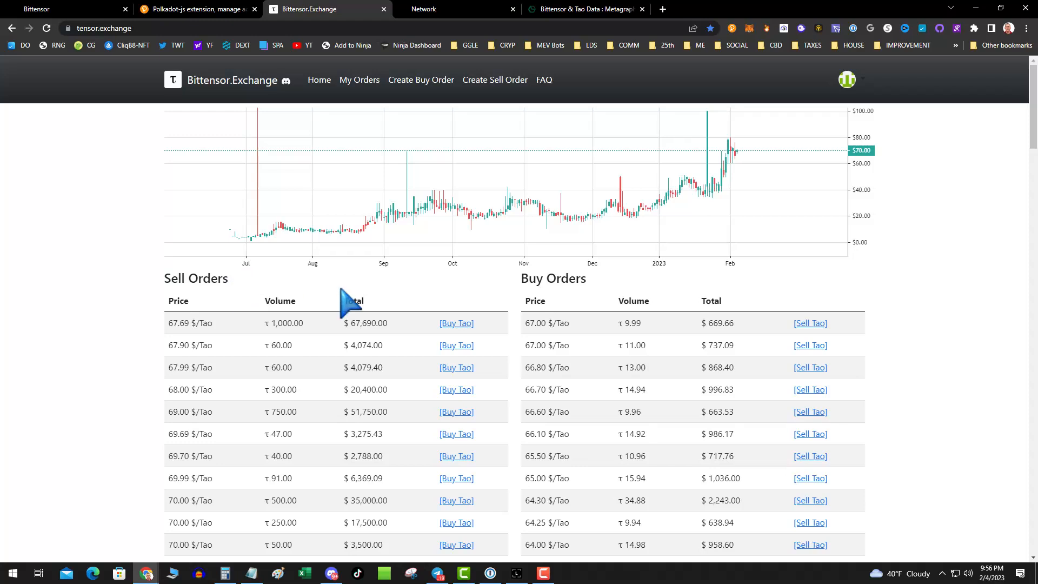
mouse_move(558, 177)
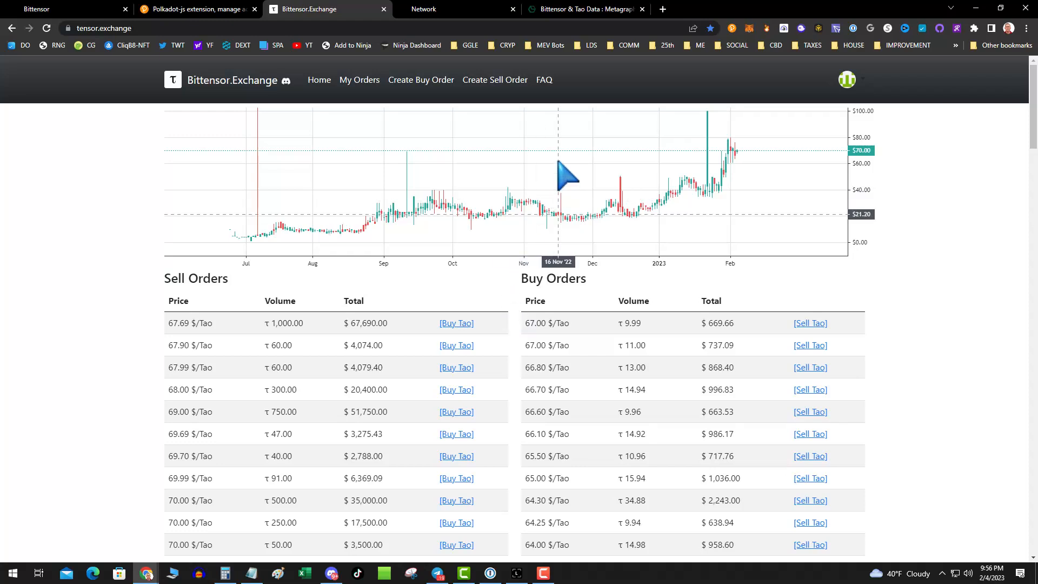
mouse_move(403, 112)
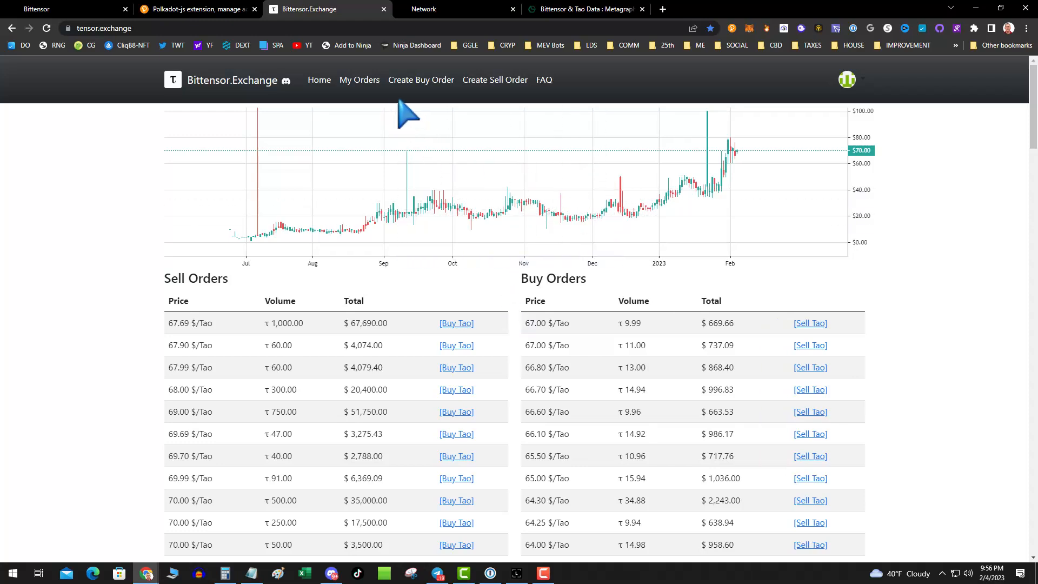
mouse_move(403, 302)
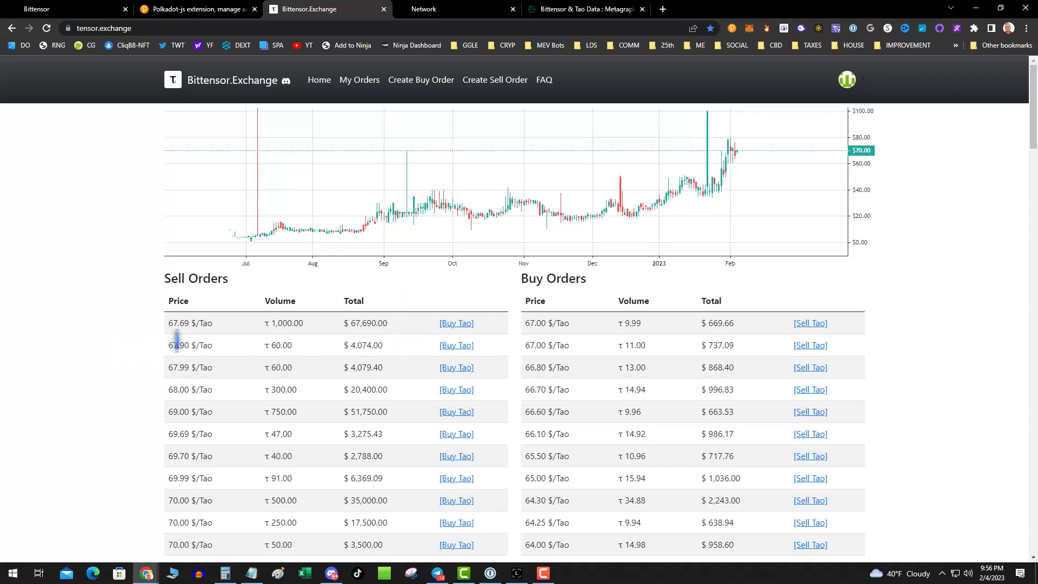
scroll(down, 3)
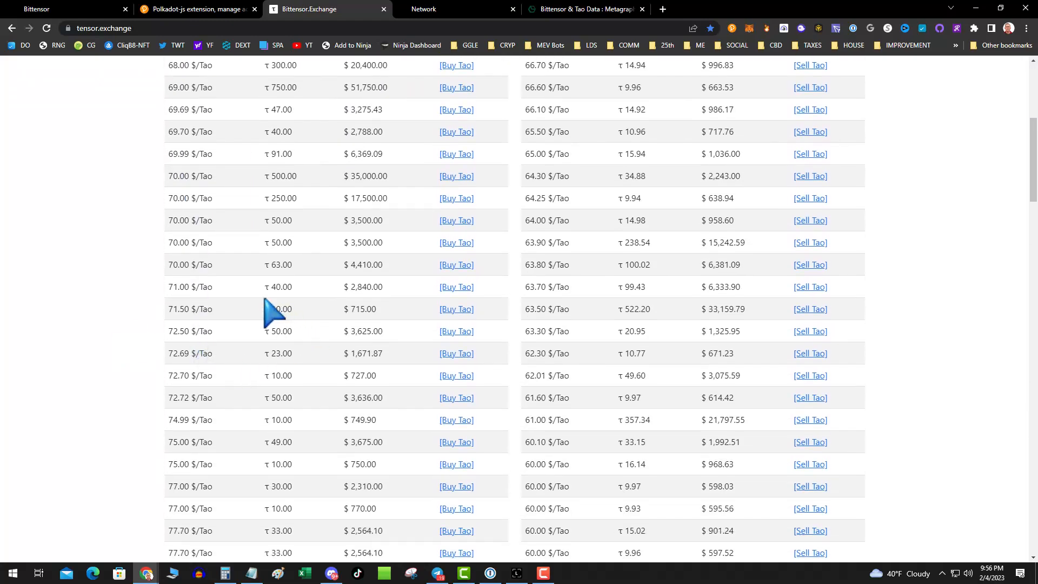
double_click(189, 309)
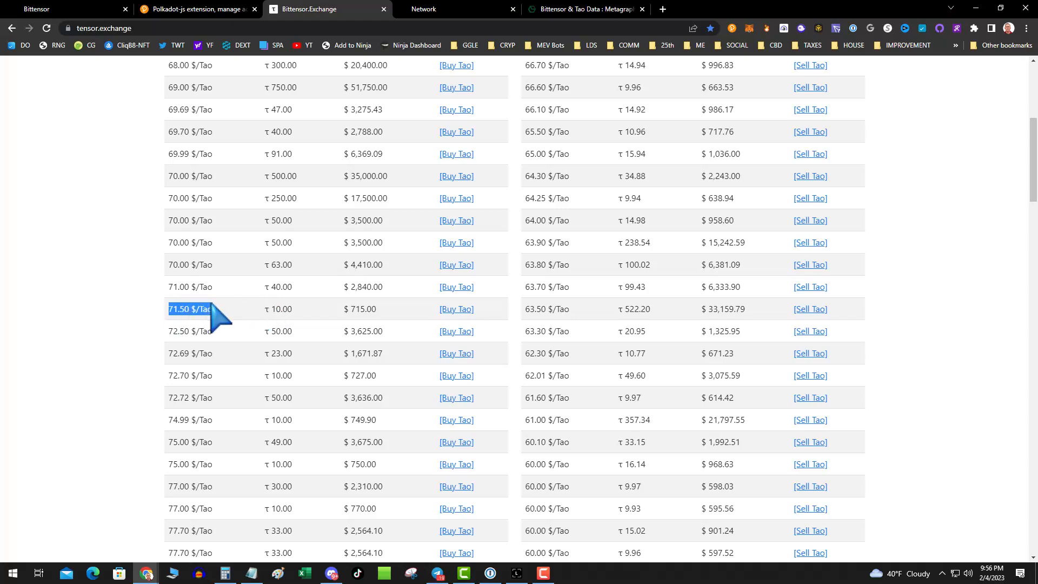
scroll(up, 3)
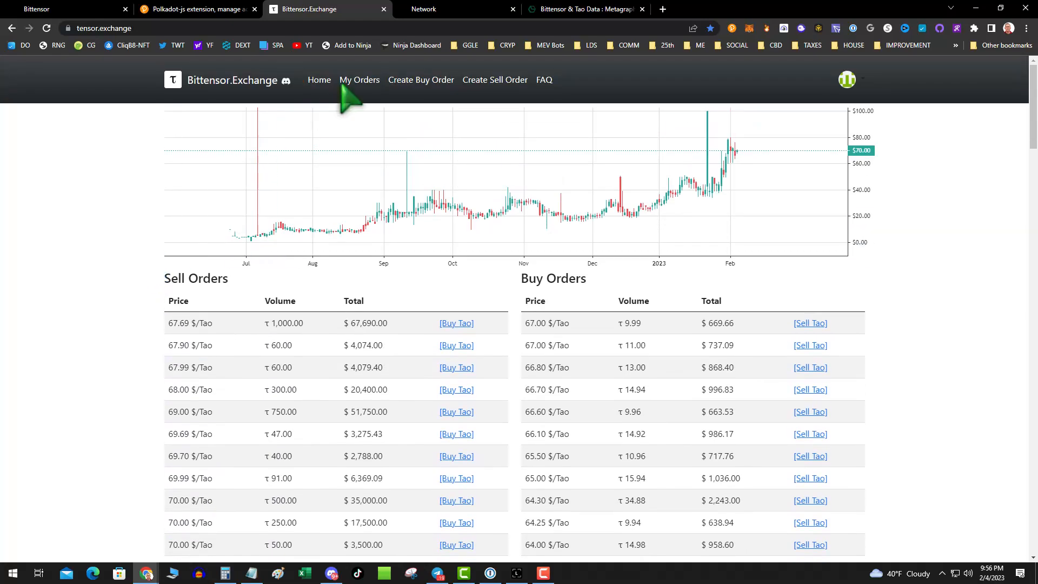
mouse_move(421, 79)
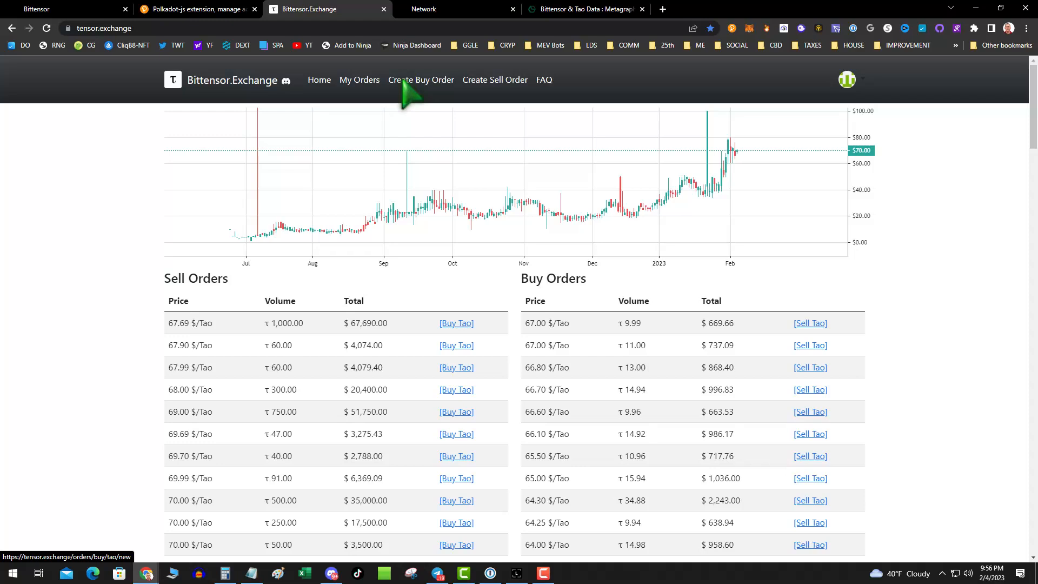
Start a Buy Tao order with 5 as the number of Tao to buy, leaving price blank
click(421, 78)
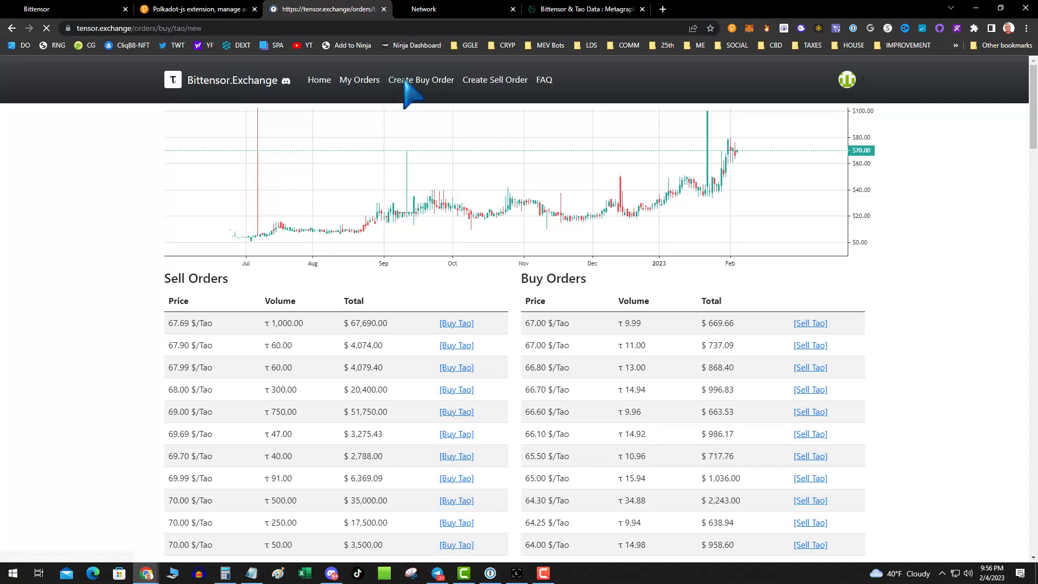
click(421, 79)
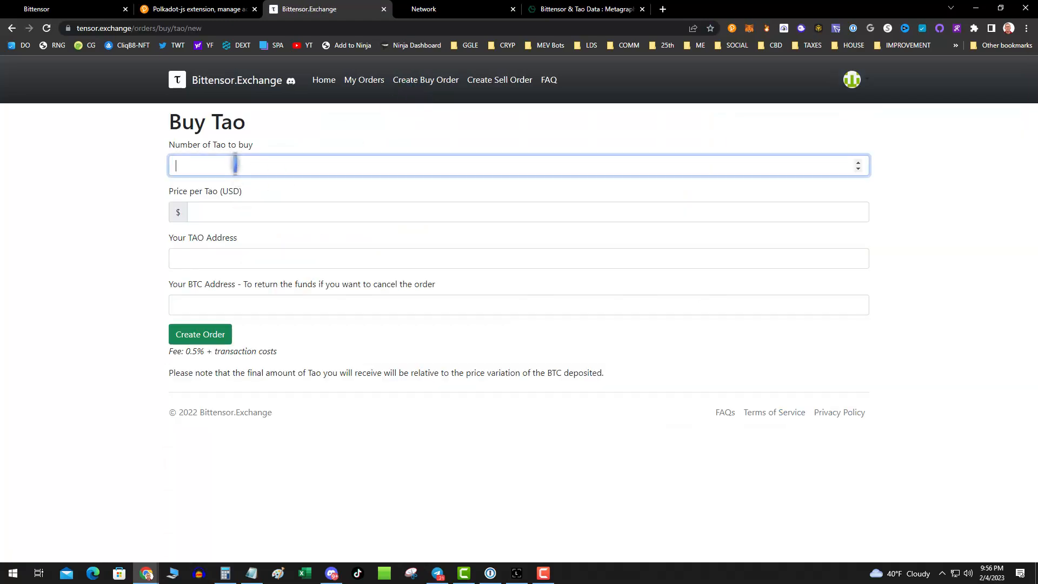
text(5)
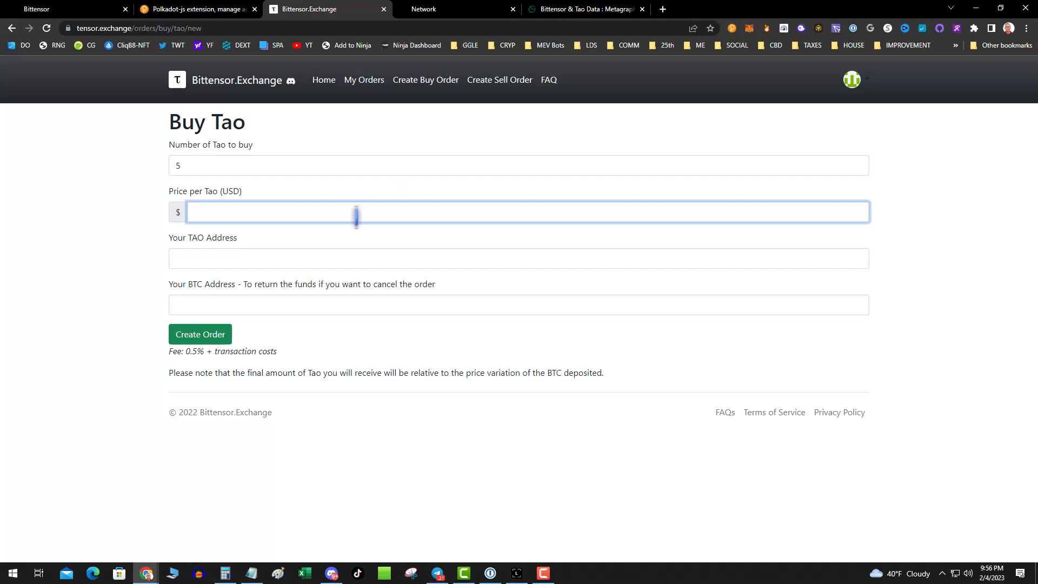
click(200, 334)
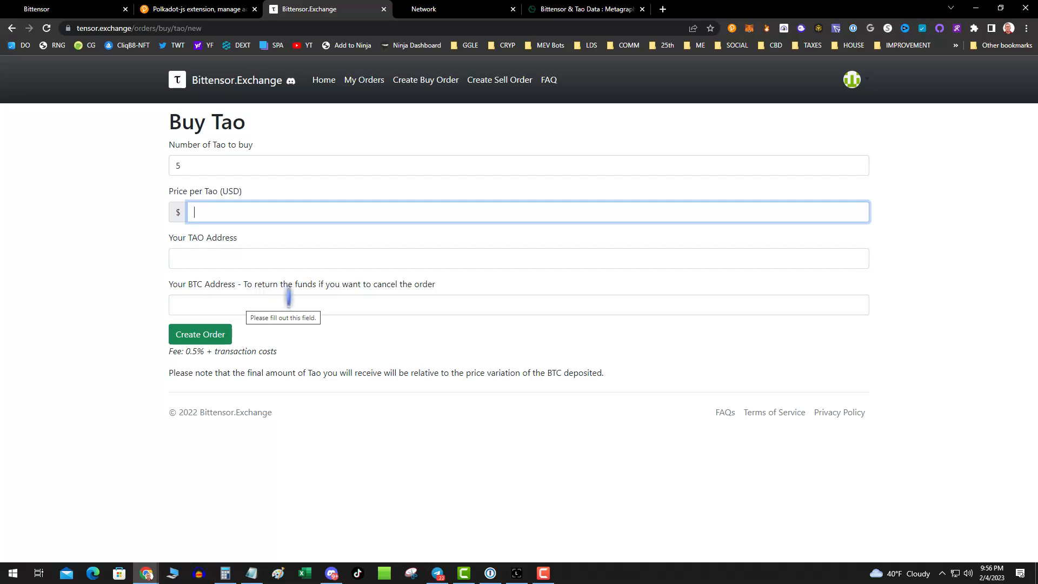
mouse_move(249, 308)
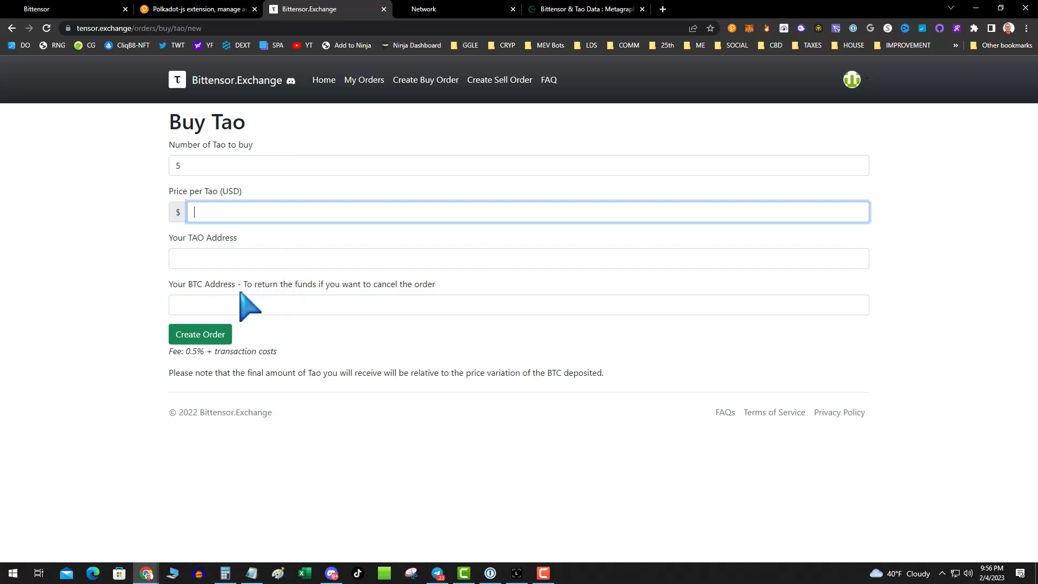
mouse_move(166, 274)
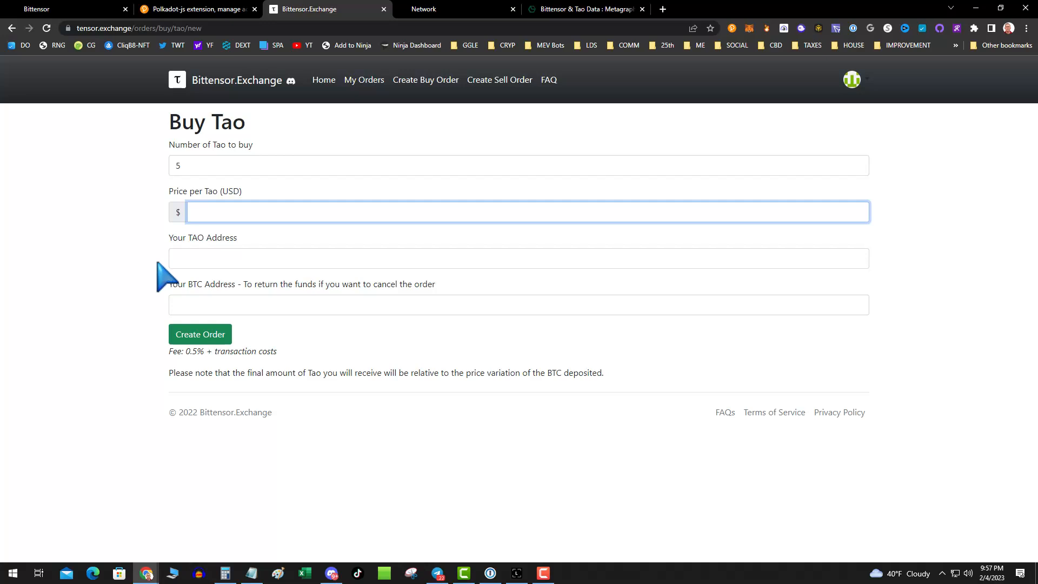
mouse_move(324, 215)
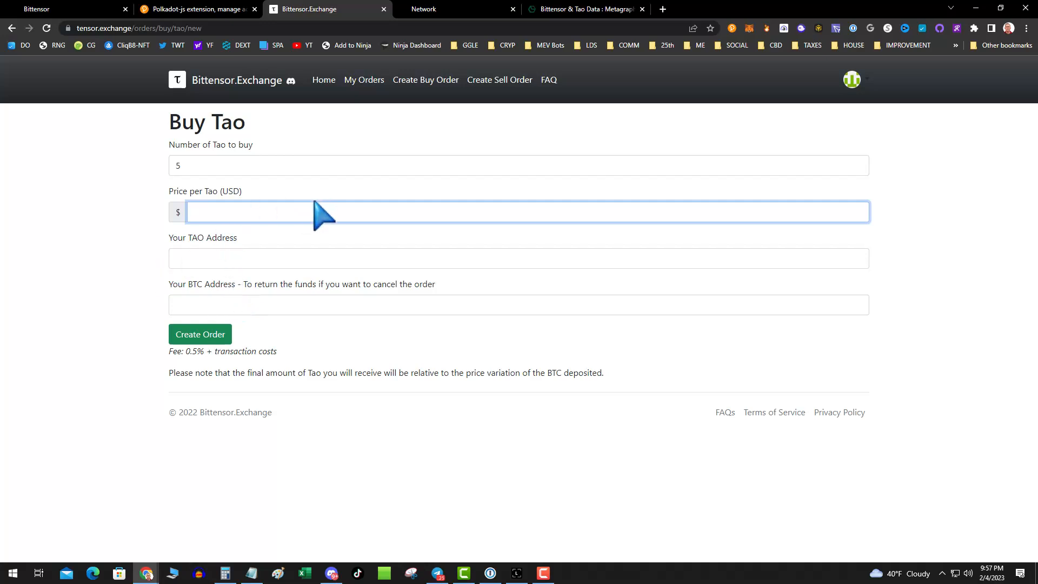
mouse_move(387, 188)
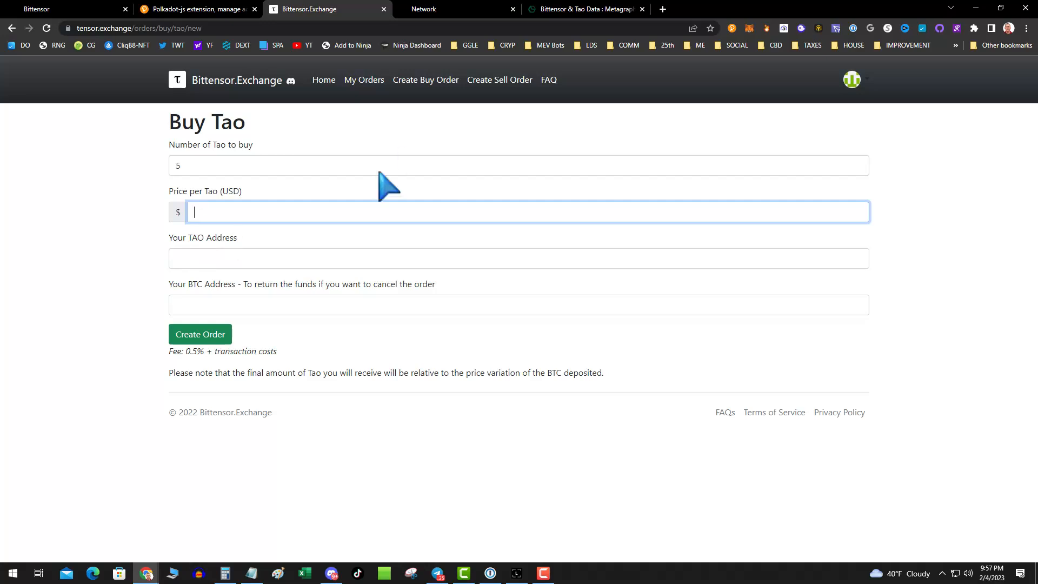
mouse_move(201, 344)
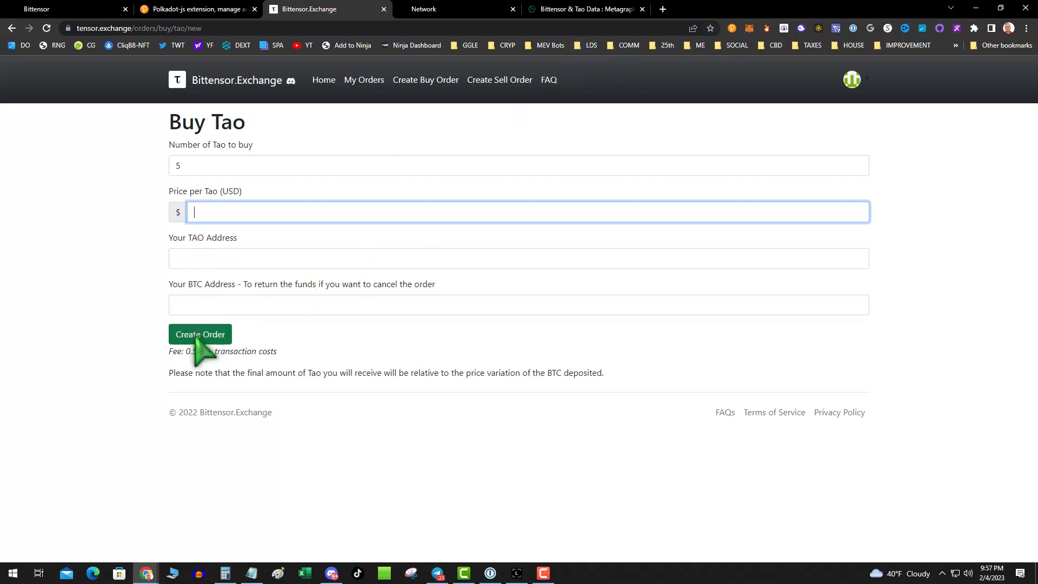
mouse_move(375, 418)
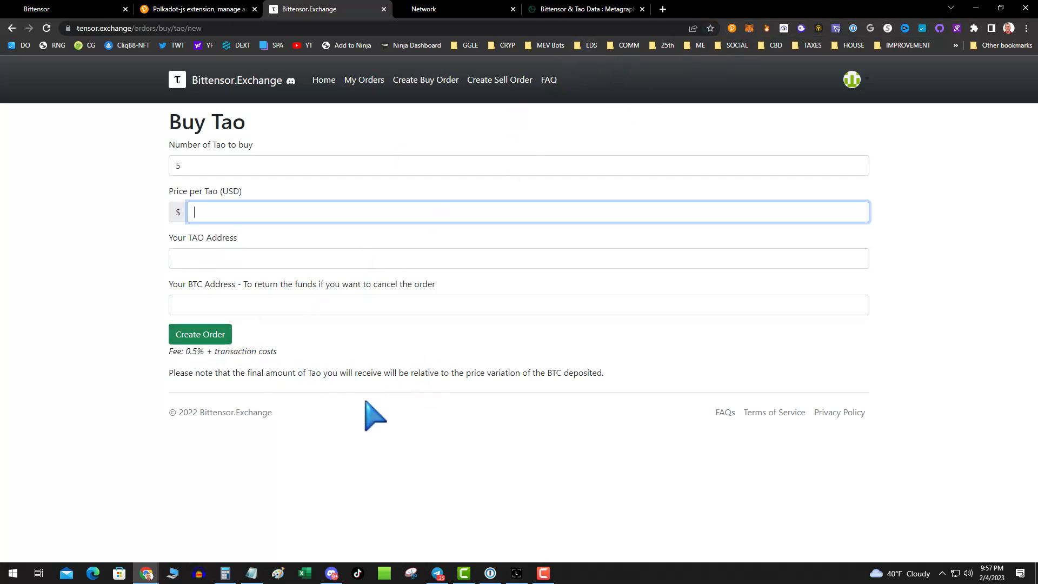
mouse_move(441, 377)
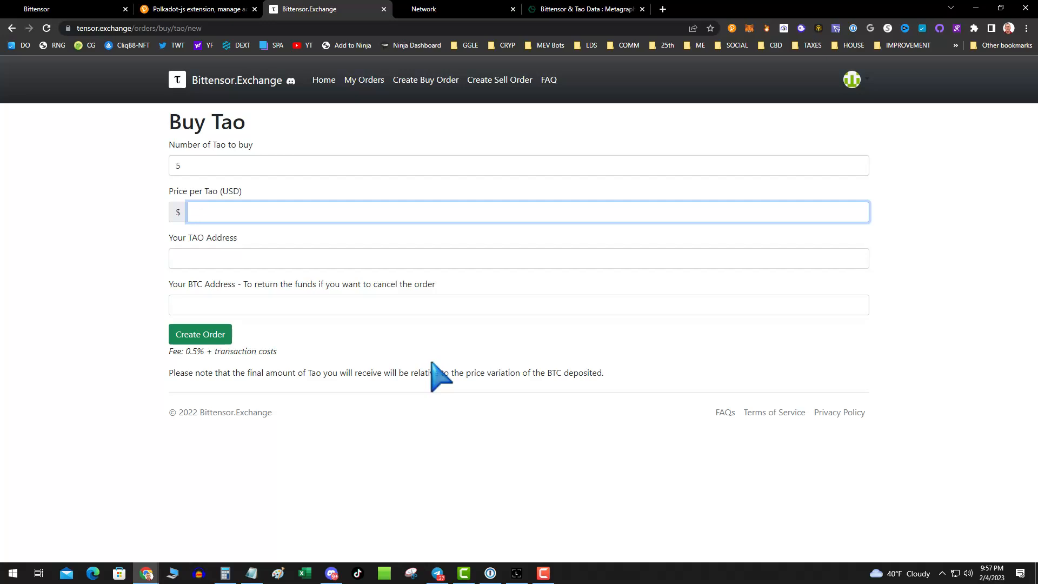
click(523, 212)
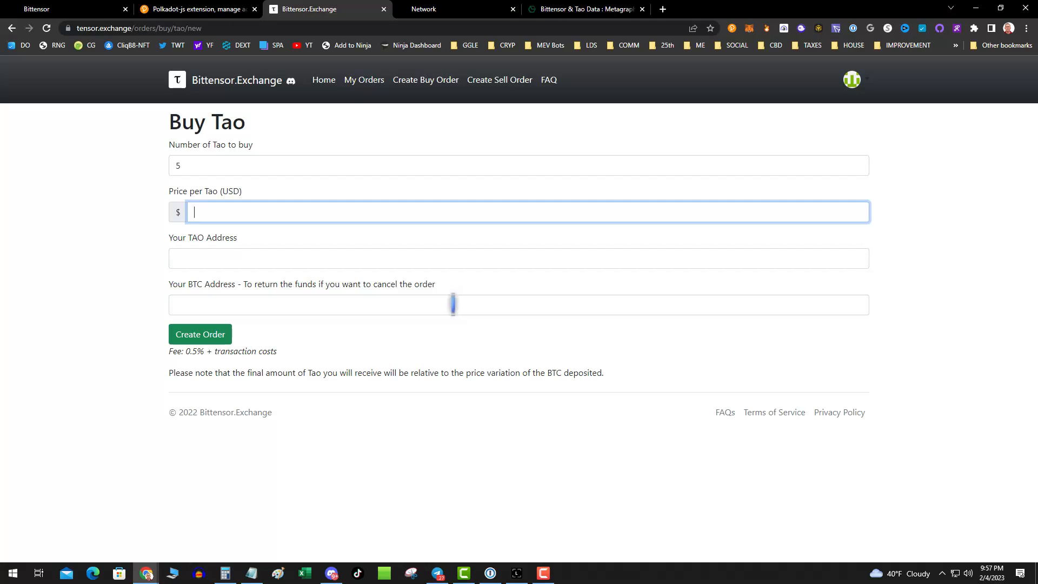
mouse_move(744, 66)
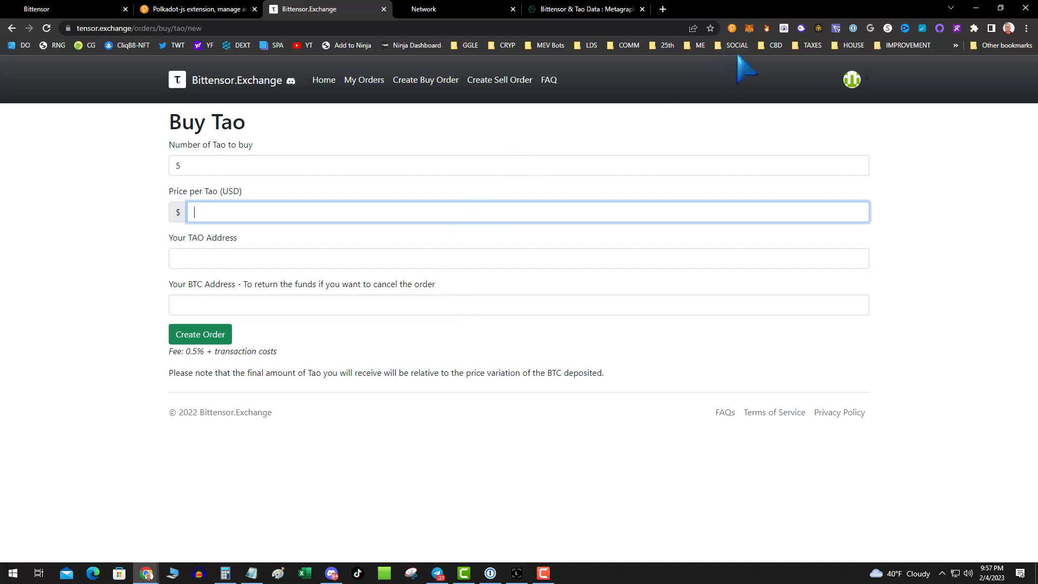
mouse_move(361, 96)
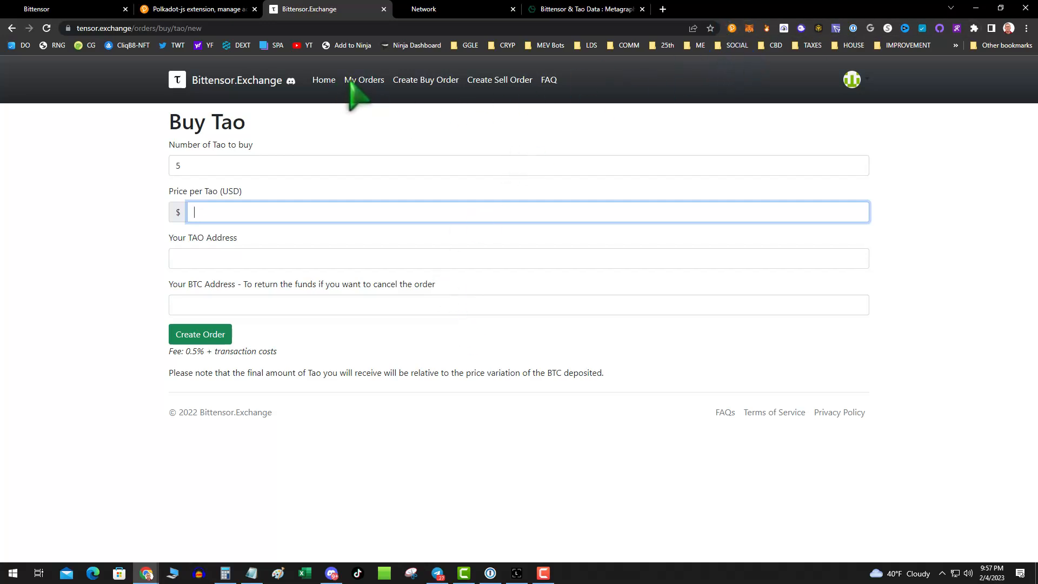
View My Orders showing one finished buy order at 70.00 $/Tao for about τ 24.97
click(363, 79)
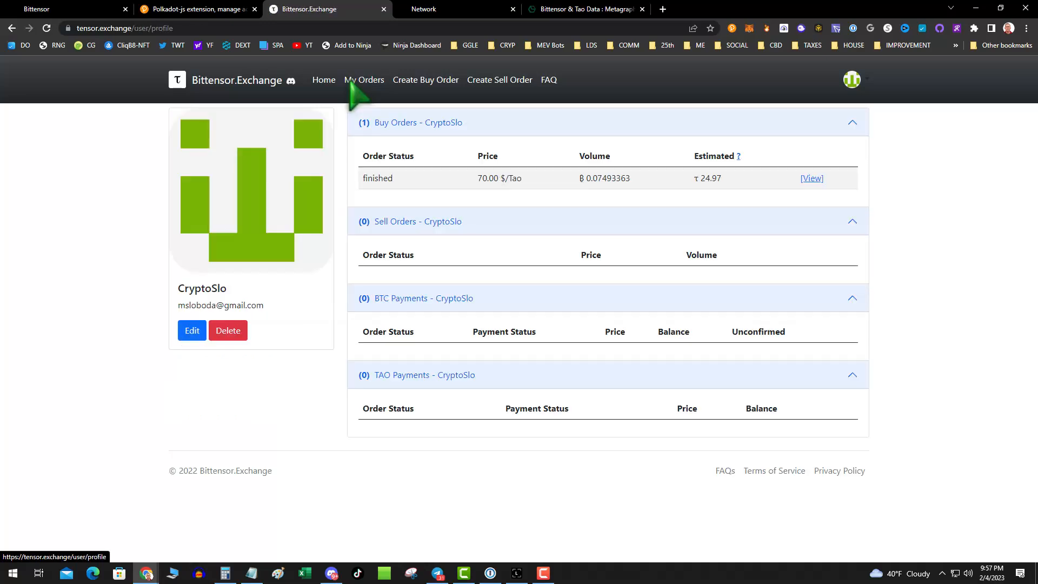
mouse_move(633, 205)
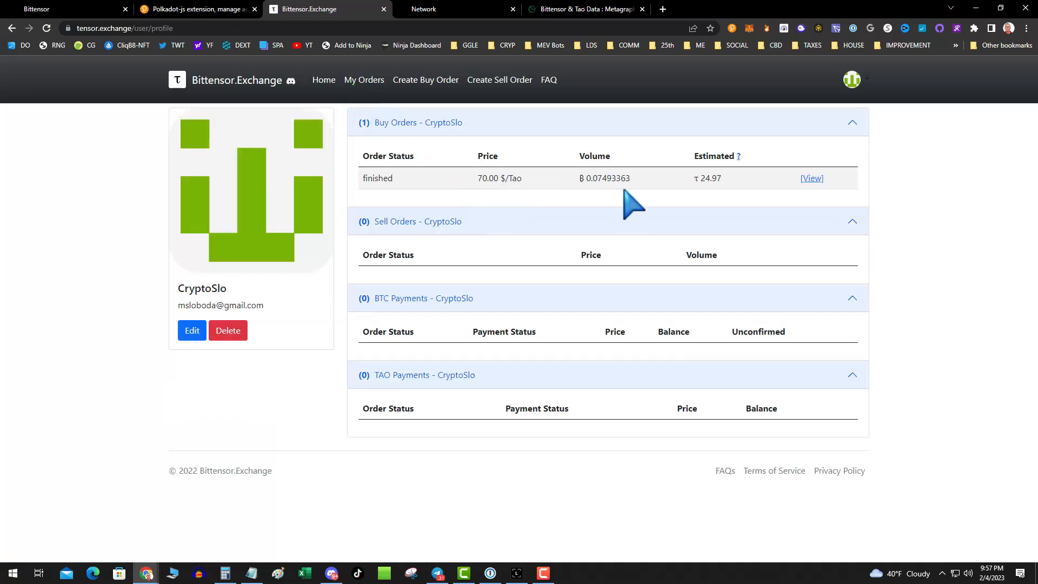
mouse_move(649, 208)
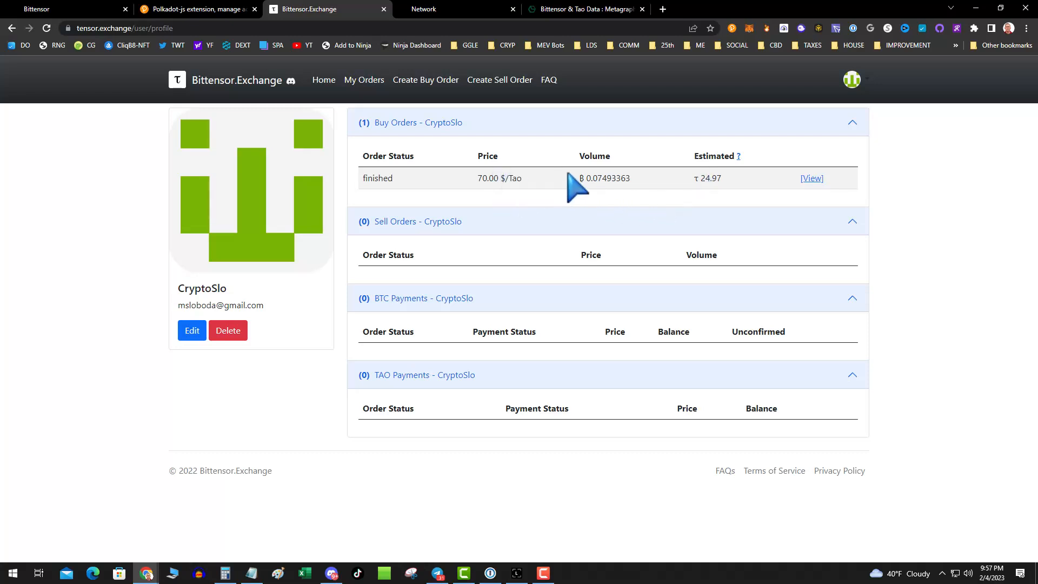
mouse_move(755, 175)
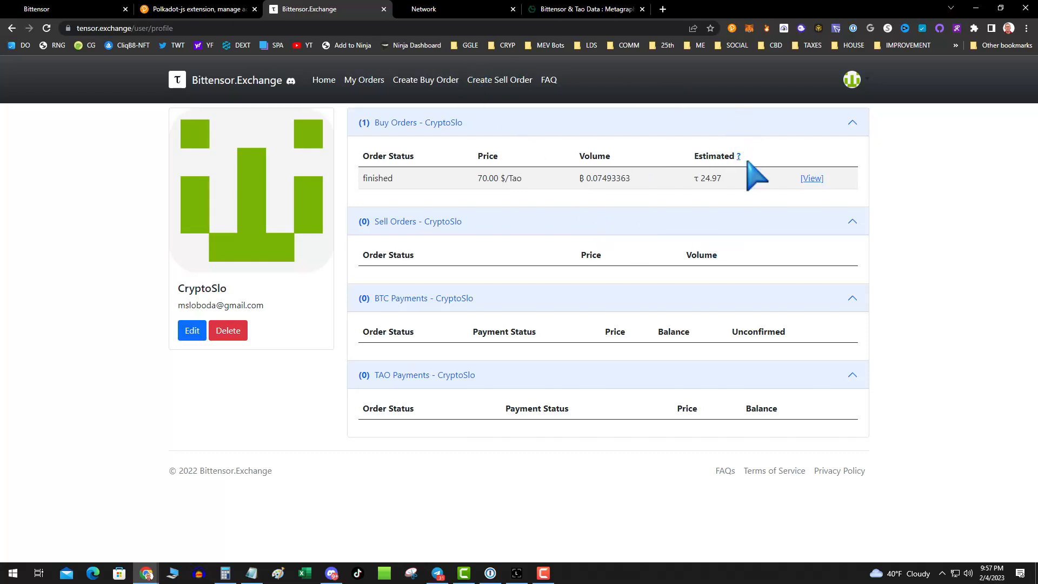
mouse_move(607, 192)
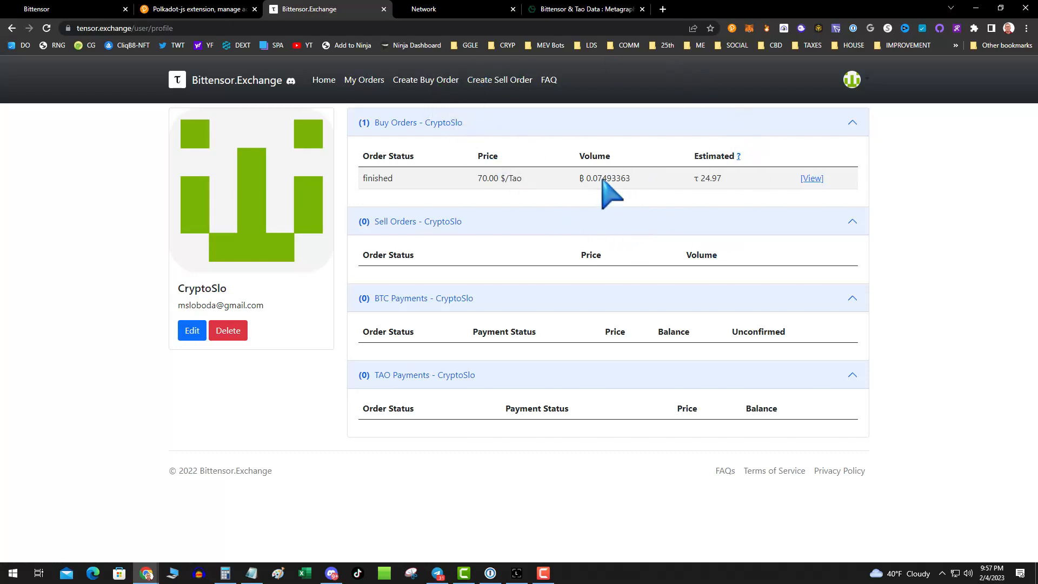
mouse_move(487, 106)
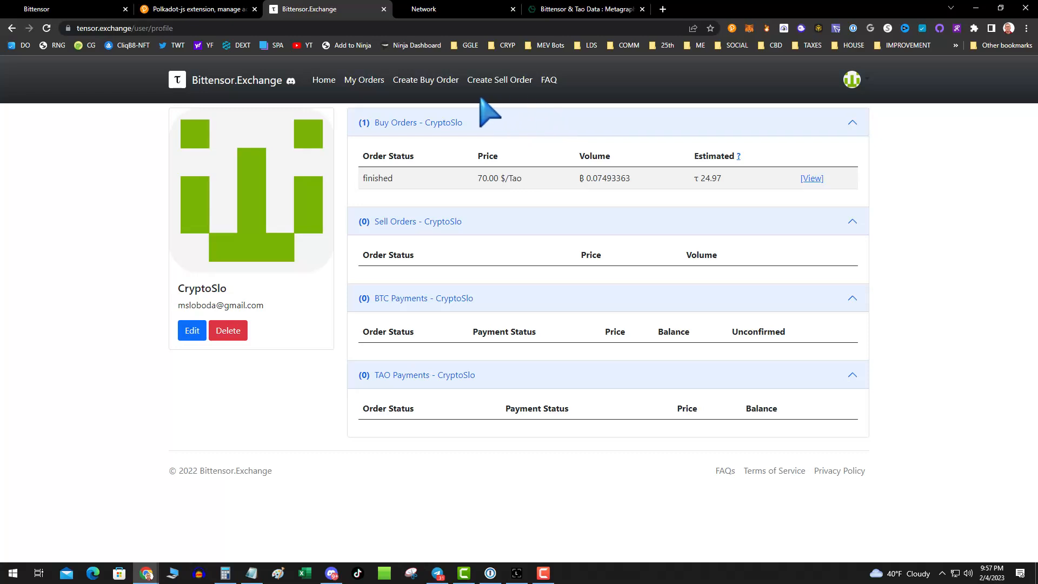
mouse_move(497, 182)
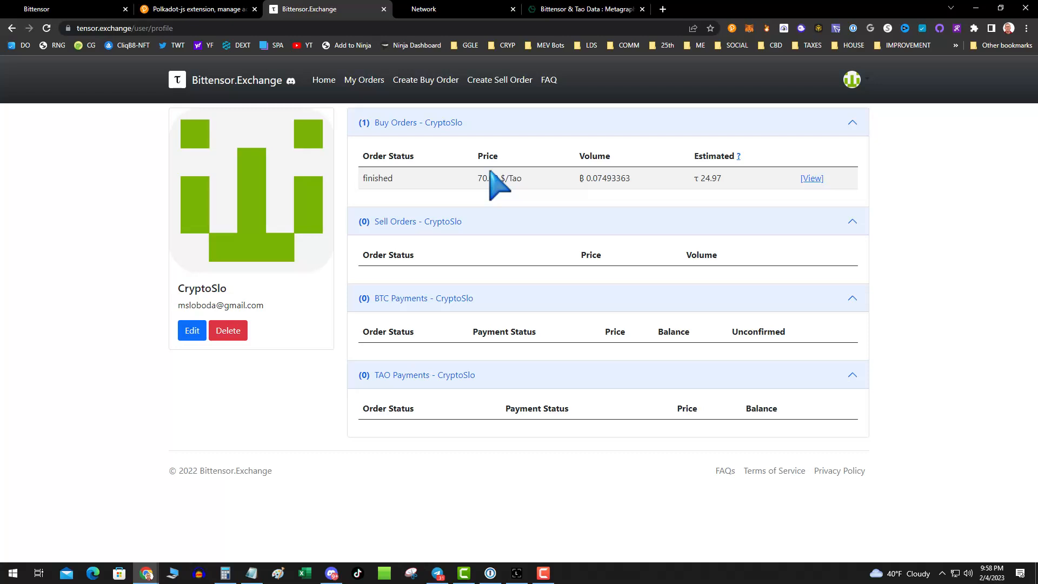
mouse_move(652, 96)
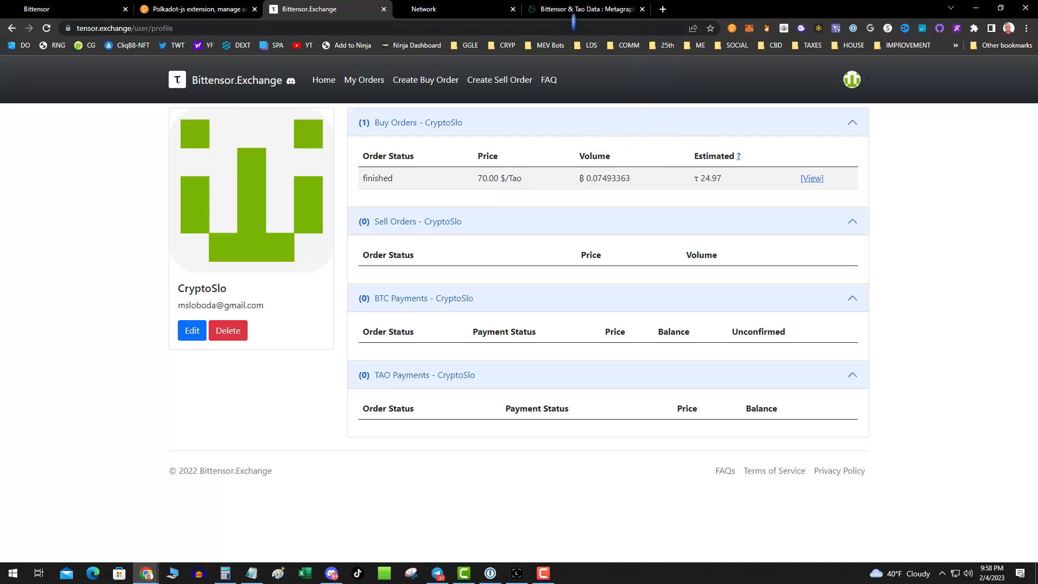
mouse_move(467, 137)
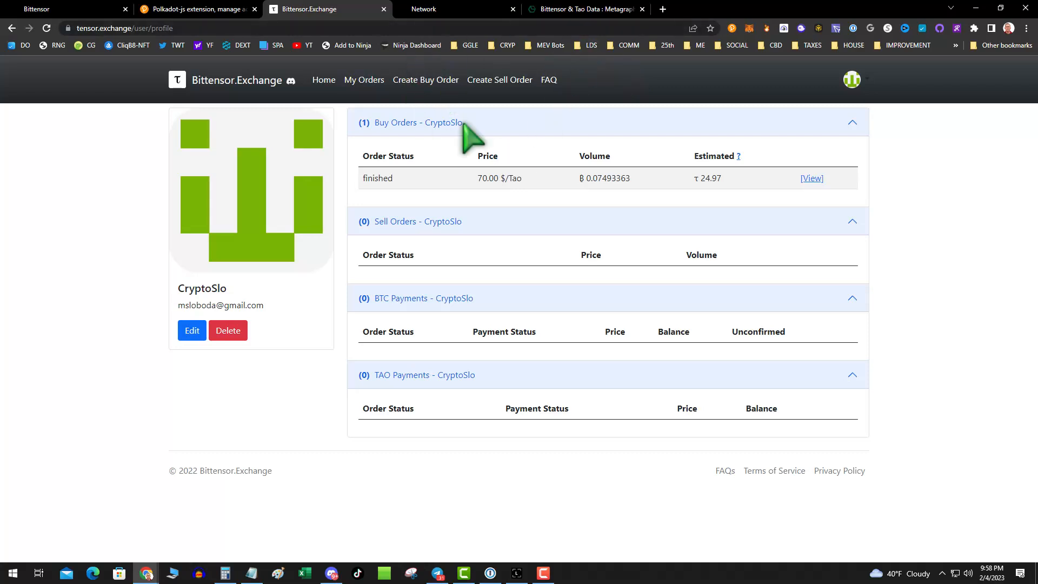
mouse_move(675, 19)
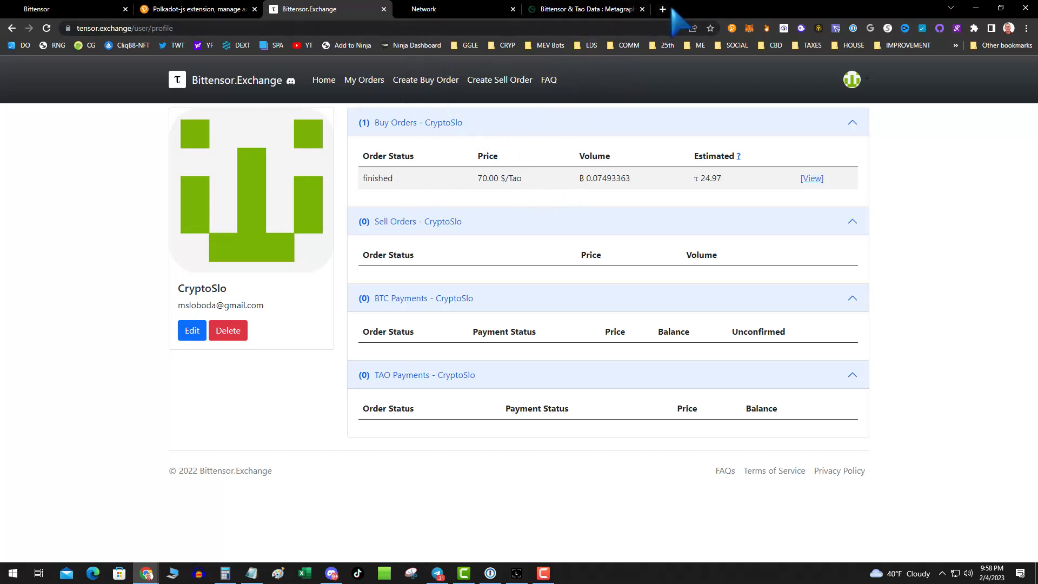
Open bittensor.com in a new tab from the CRYP > BITTENSOR TAO bookmark folder
click(662, 9)
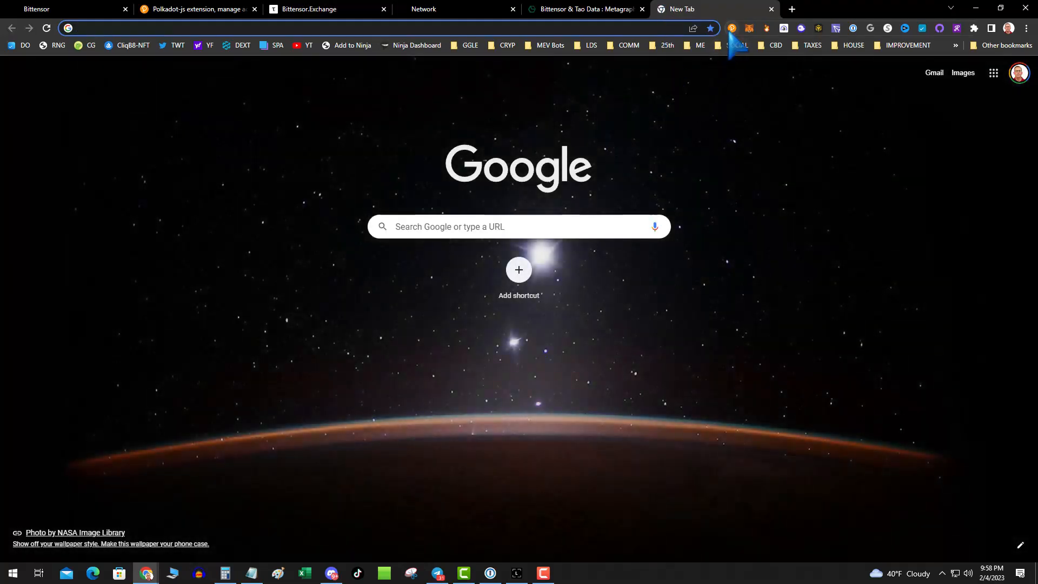
mouse_move(736, 46)
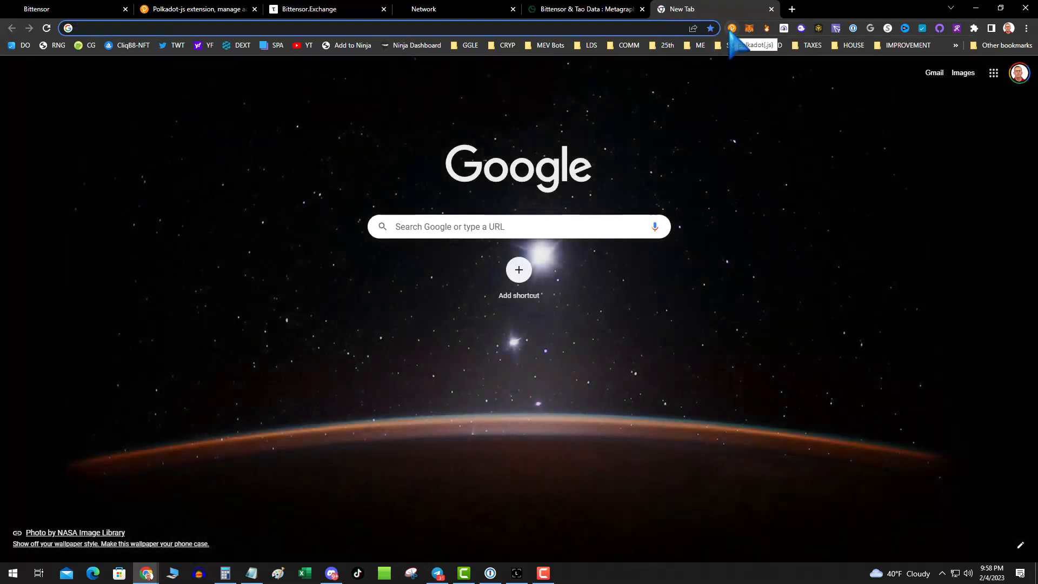
mouse_move(718, 206)
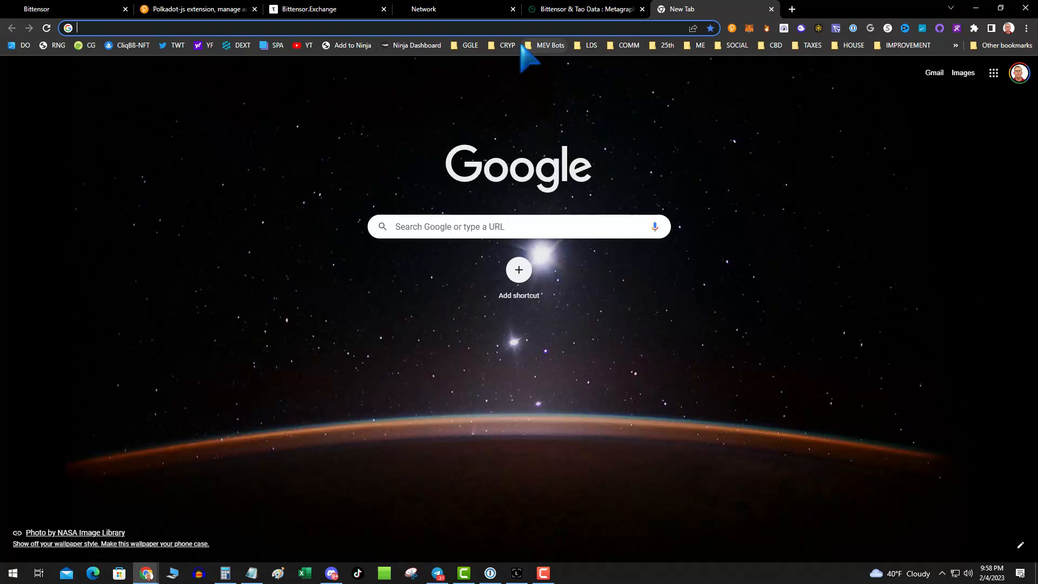
click(507, 45)
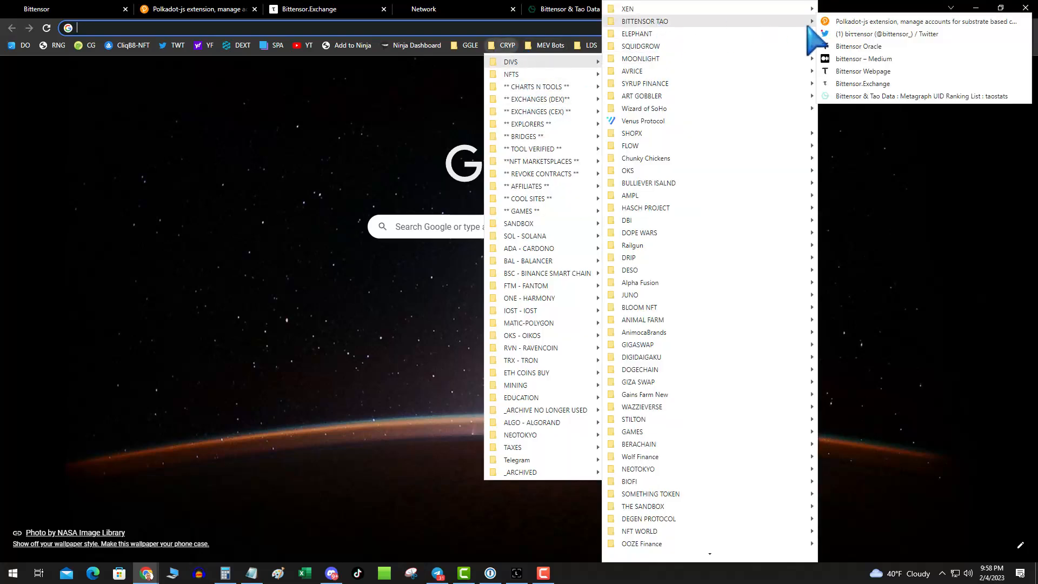
click(863, 72)
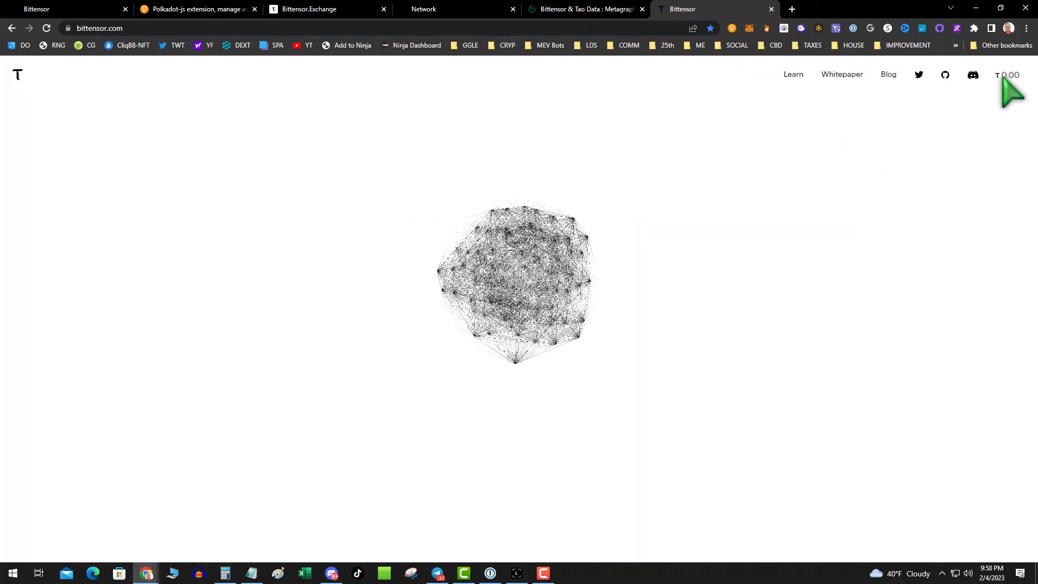
Connect the existing Polkadot.js wallet and view its balance of τ 24.6155
click(1008, 75)
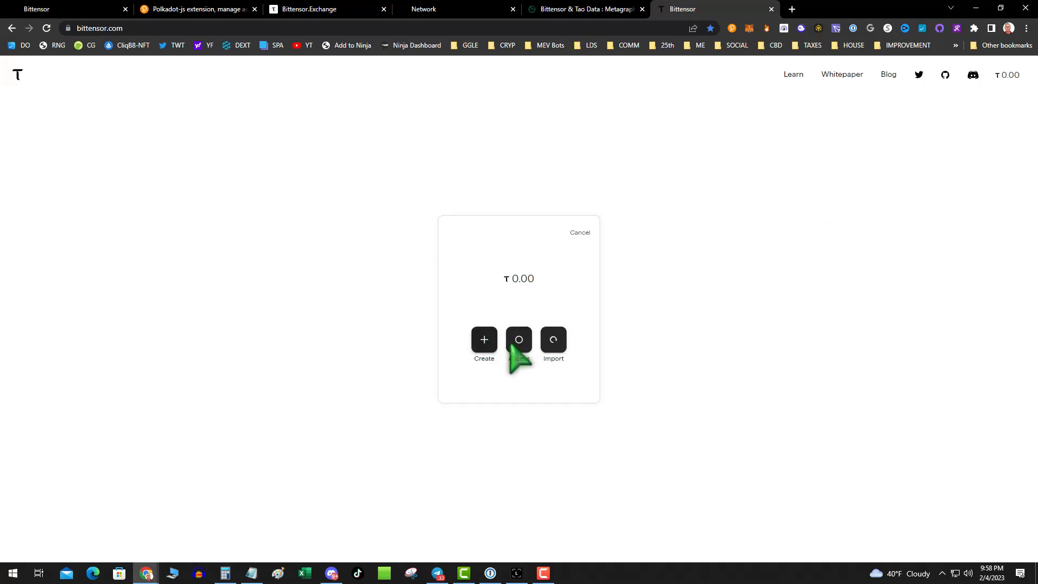
click(519, 340)
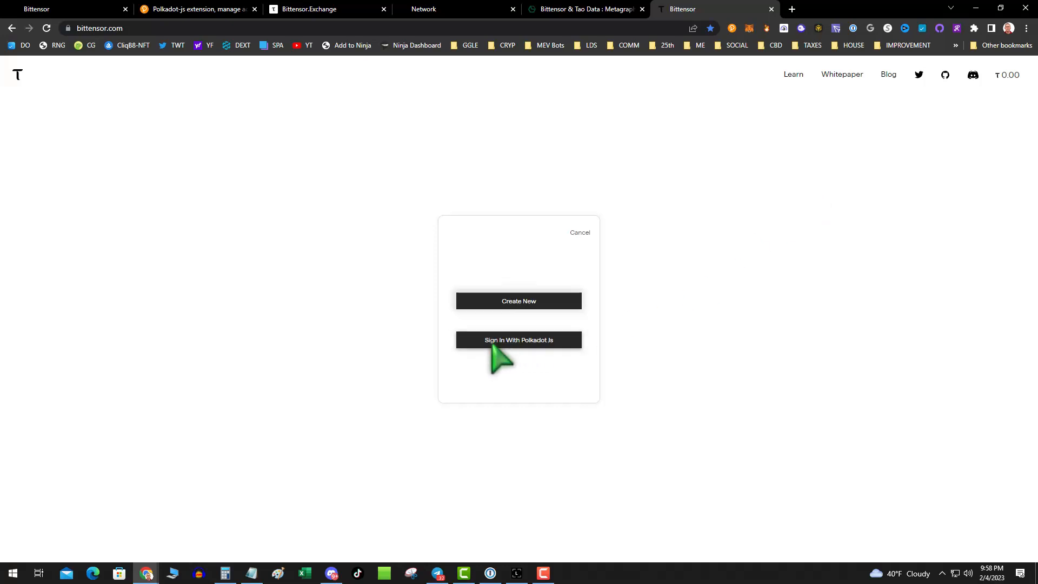
mouse_move(605, 218)
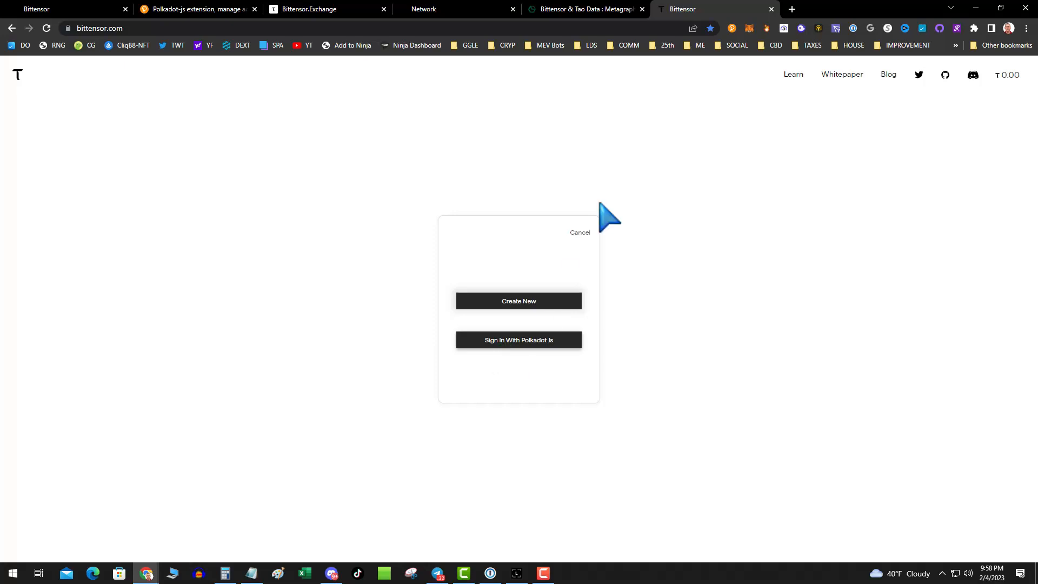
click(518, 339)
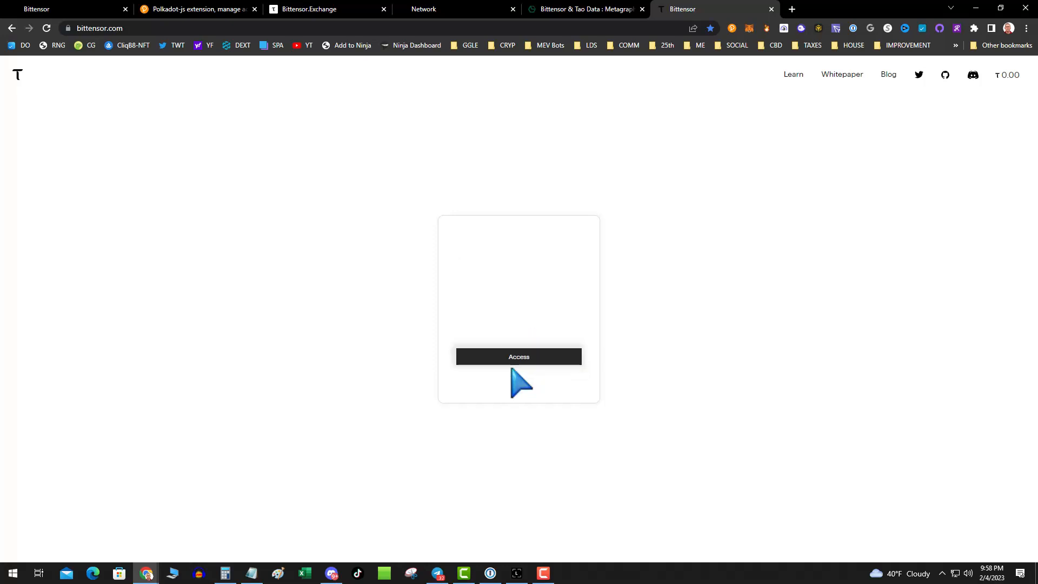
click(518, 356)
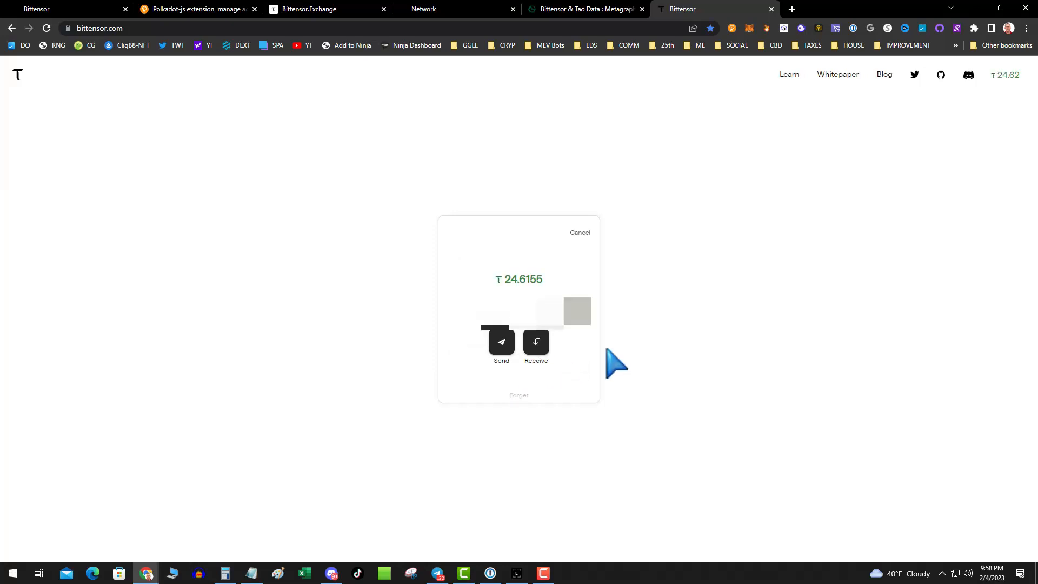
mouse_move(616, 351)
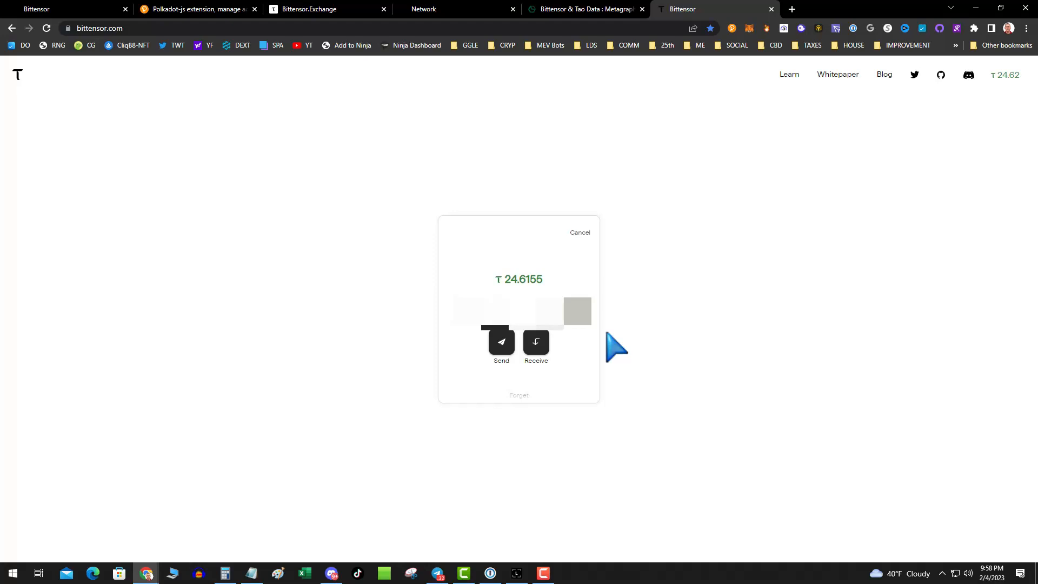
mouse_move(632, 323)
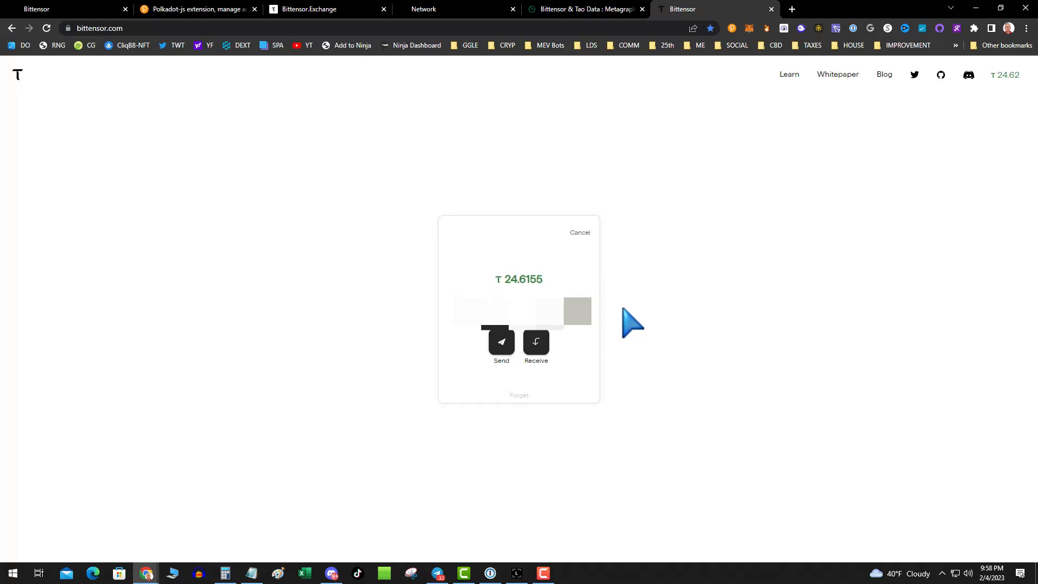
mouse_move(262, 229)
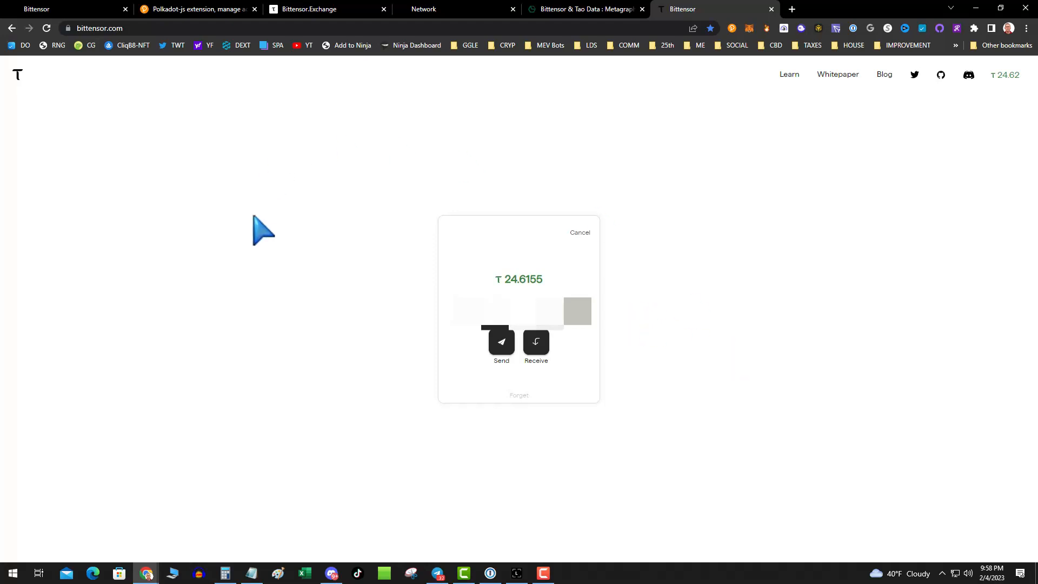
mouse_move(521, 152)
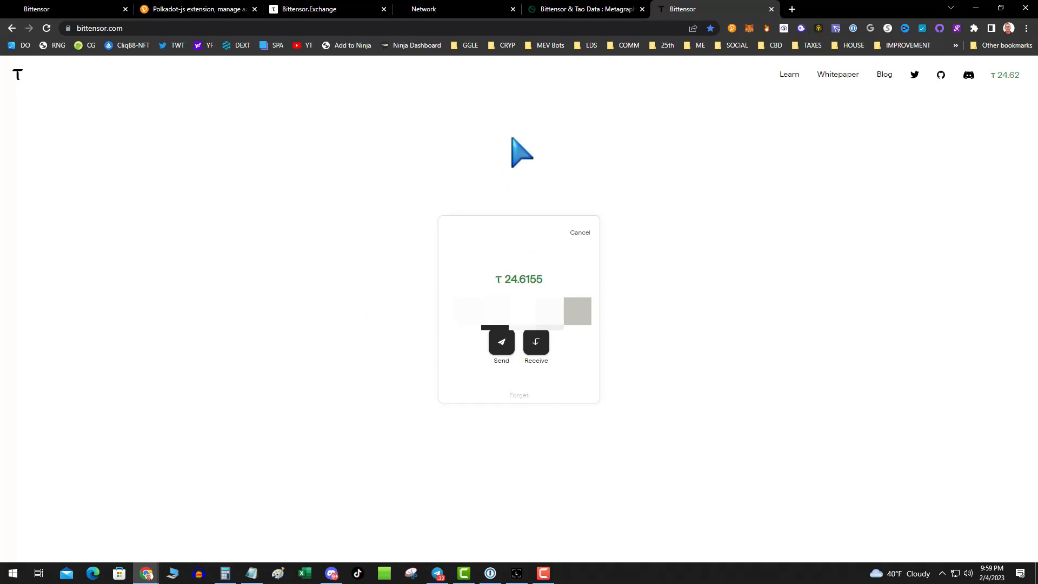
mouse_move(418, 288)
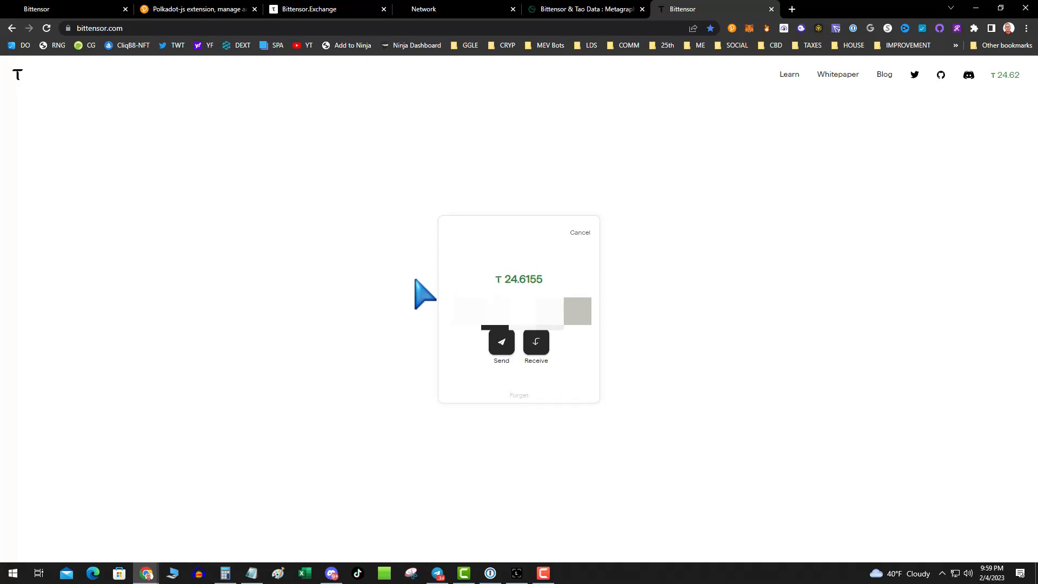
mouse_move(199, 30)
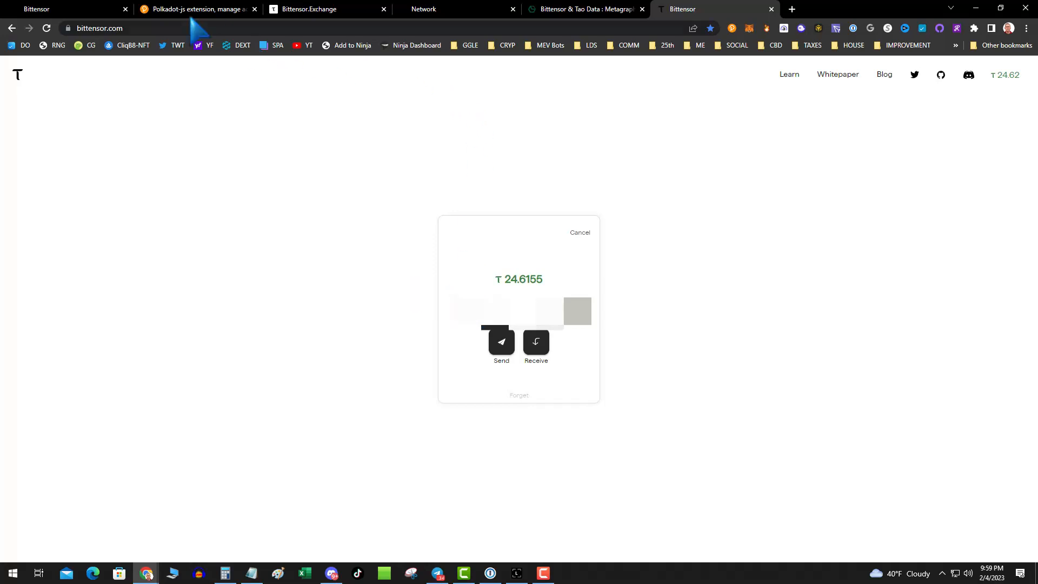
Close the wallet popup and return to the Bittensor.Exchange orders page
click(579, 232)
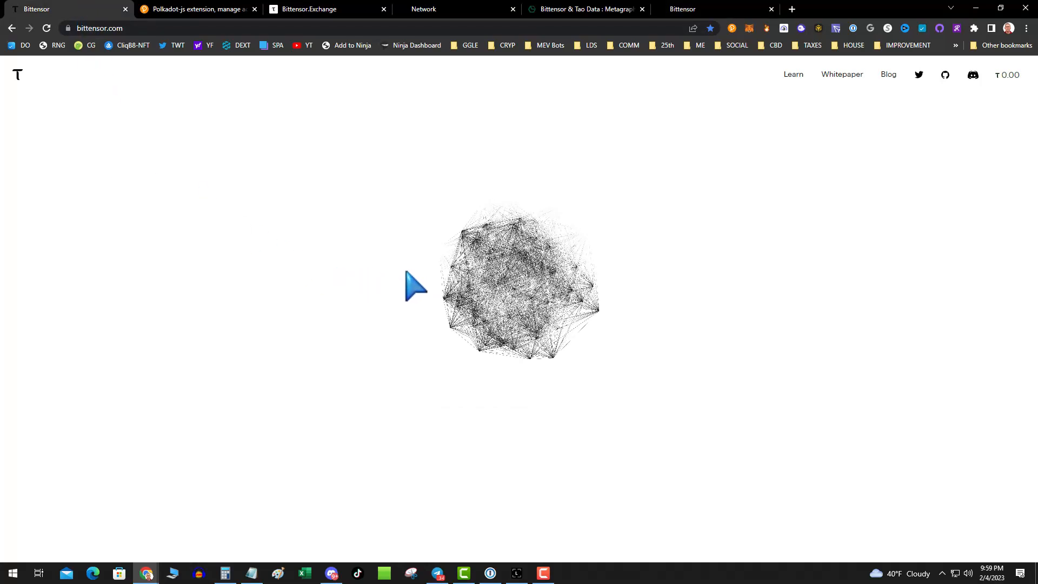
mouse_move(645, 284)
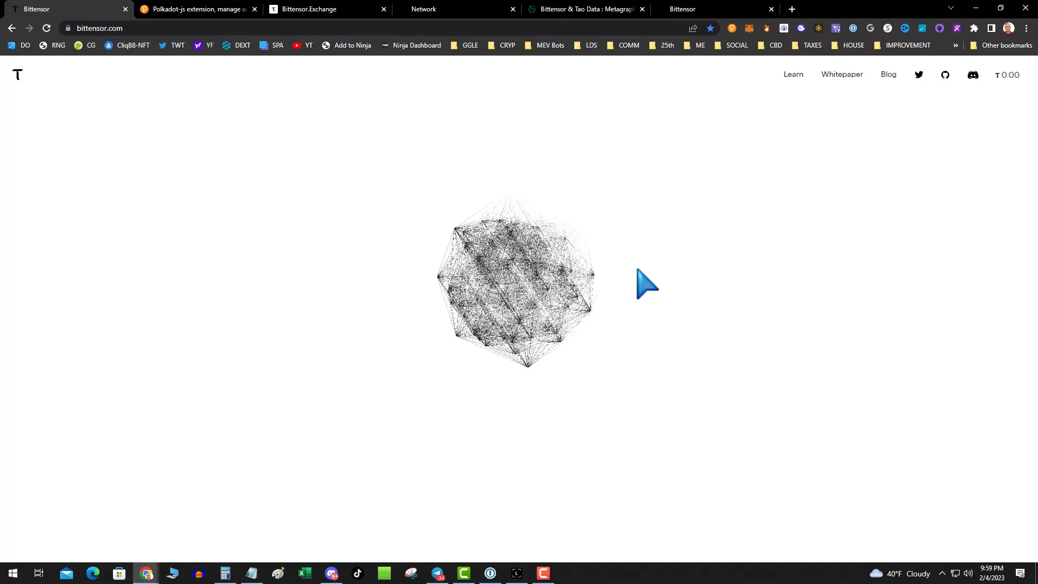
mouse_move(589, 376)
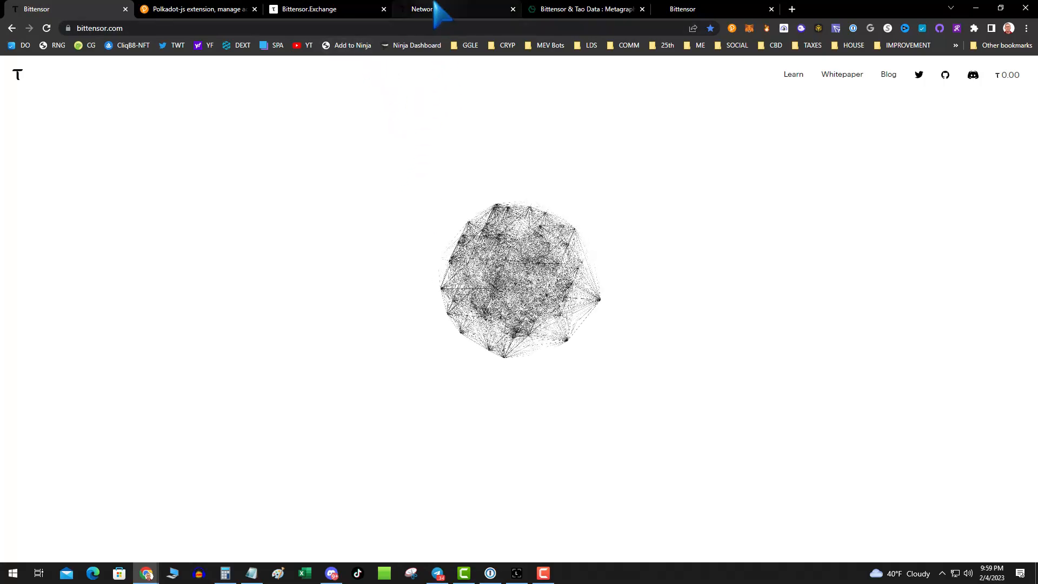
click(325, 8)
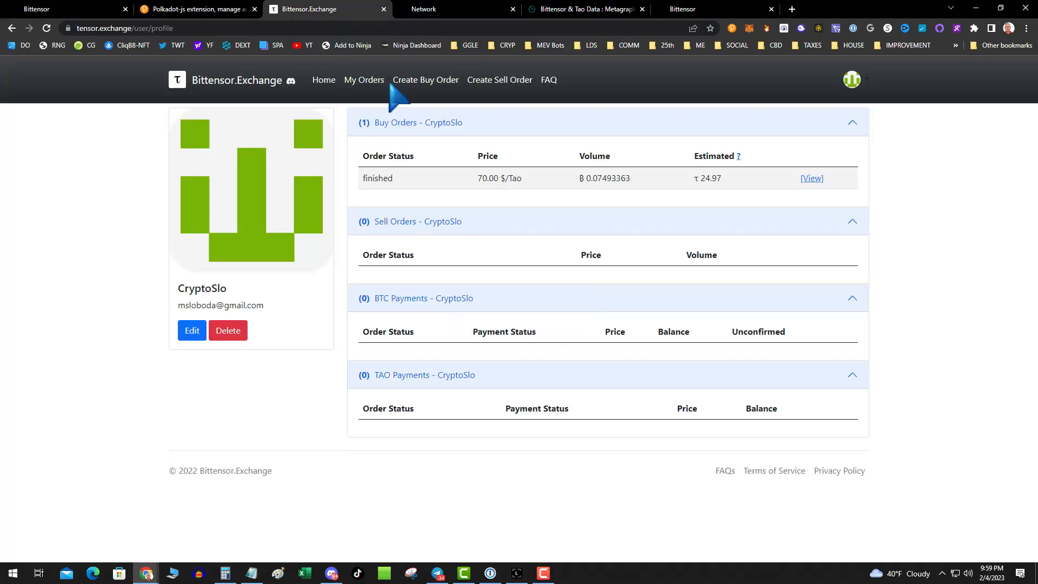
Switch to the Taostats Tao Price chart rising from about $4 to near $70
click(585, 9)
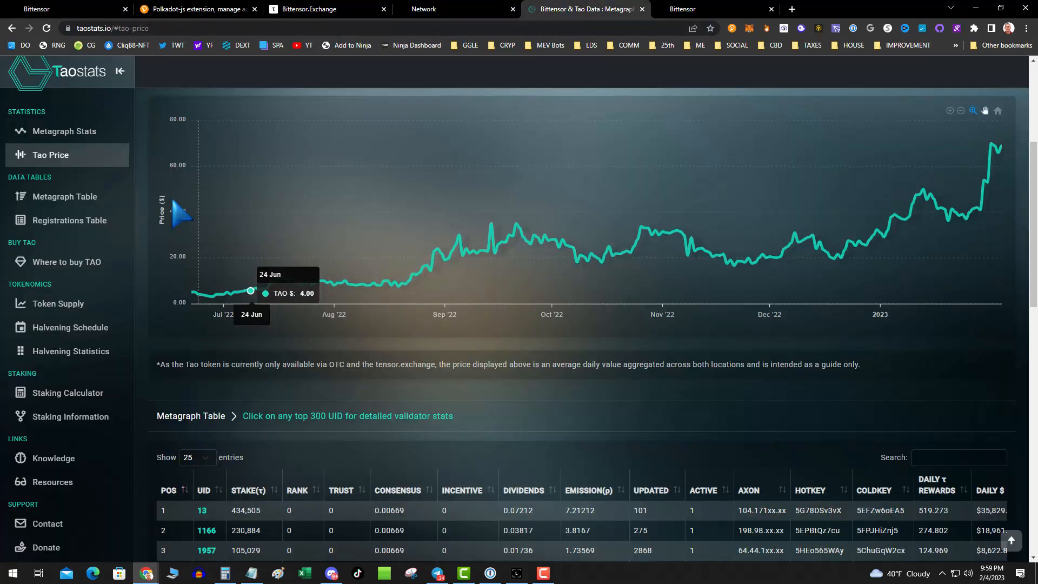
mouse_move(113, 172)
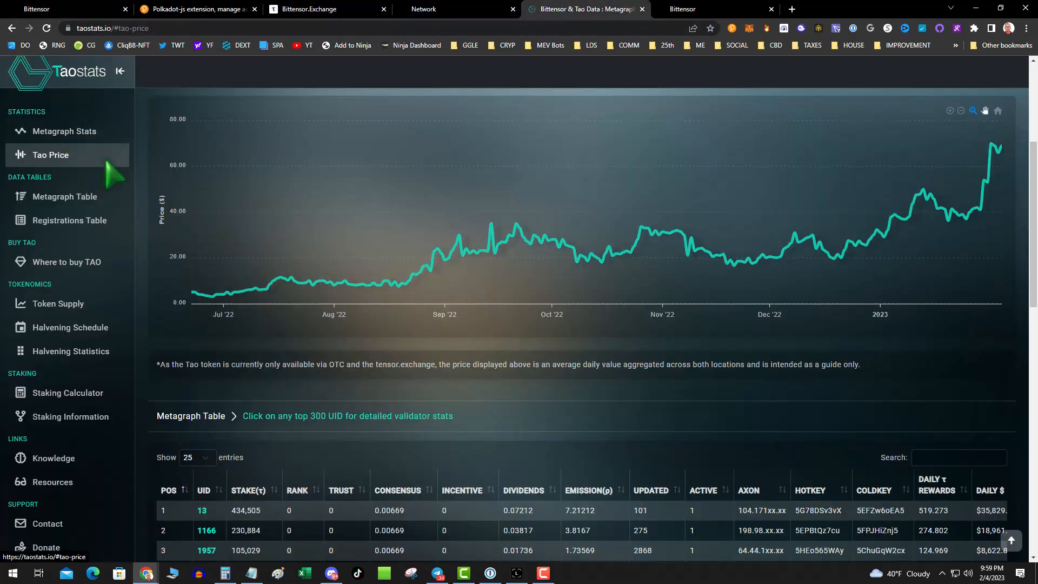
mouse_move(855, 266)
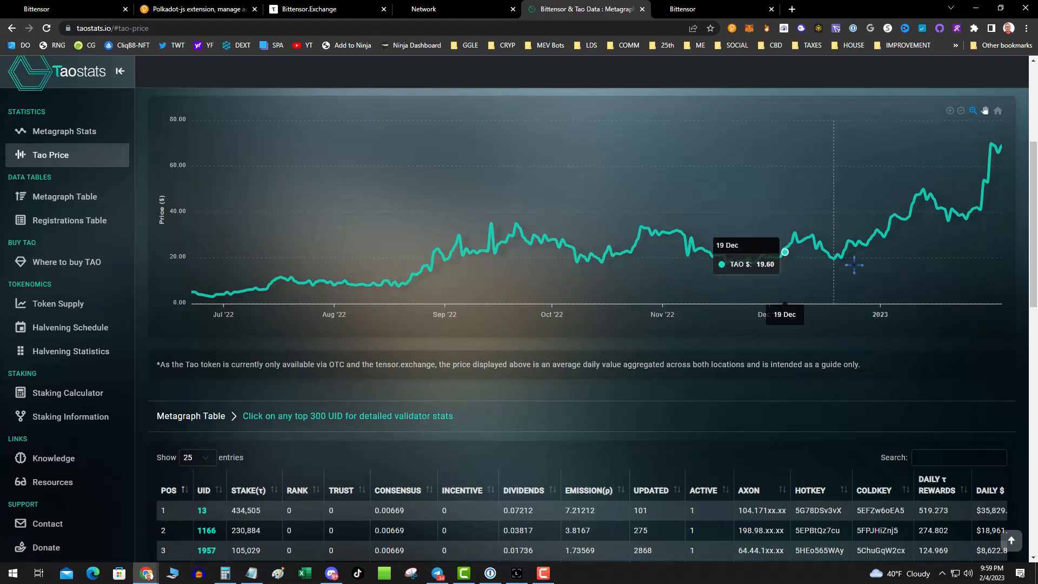
mouse_move(387, 354)
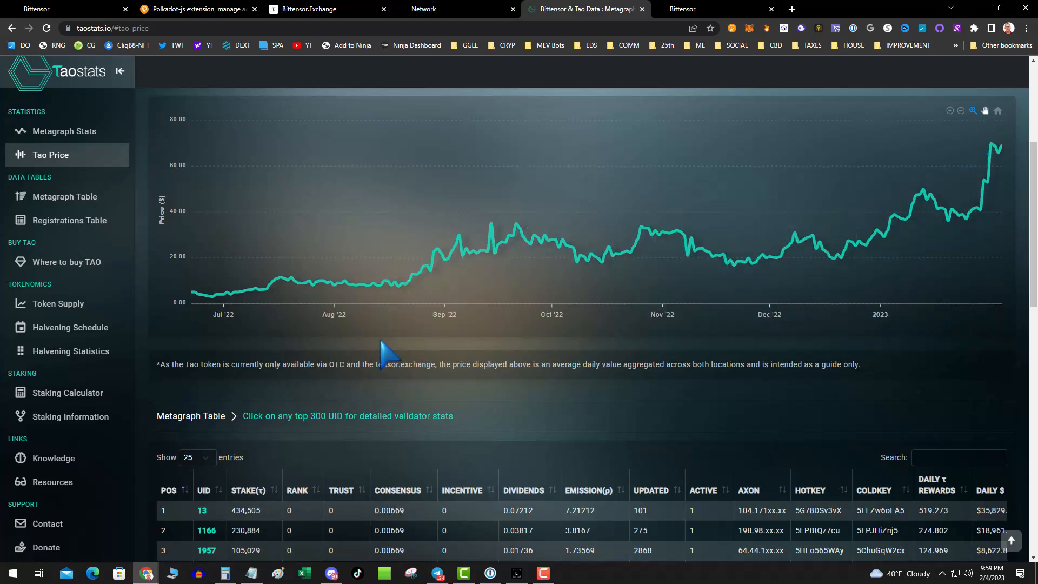
mouse_move(476, 252)
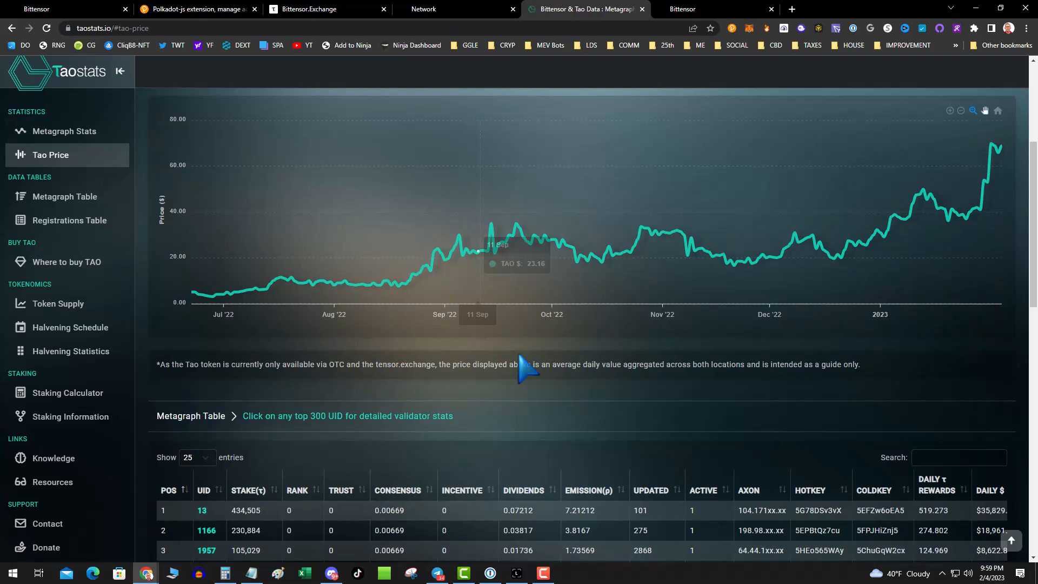
mouse_move(350, 437)
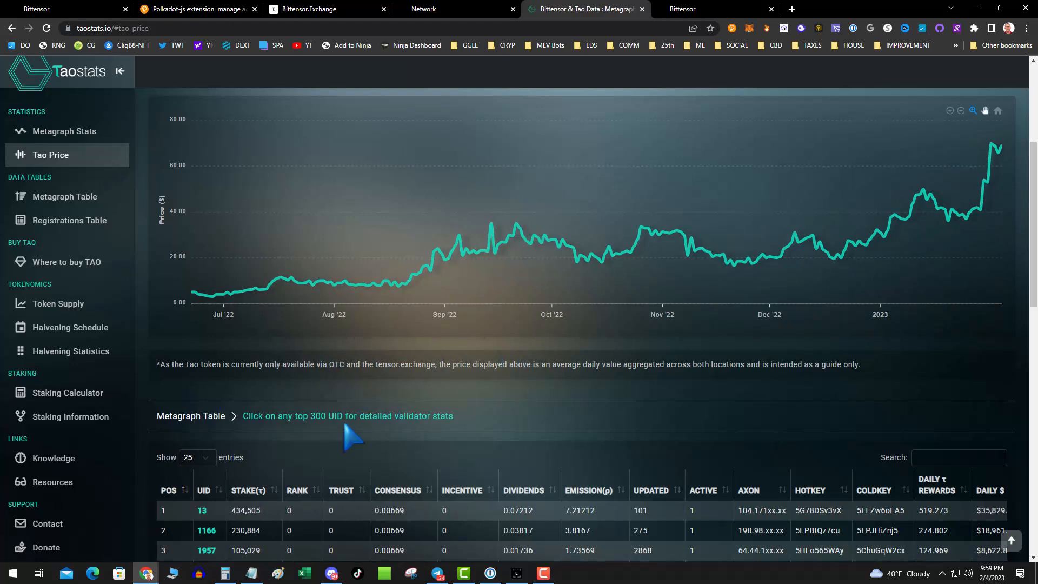
mouse_move(76, 351)
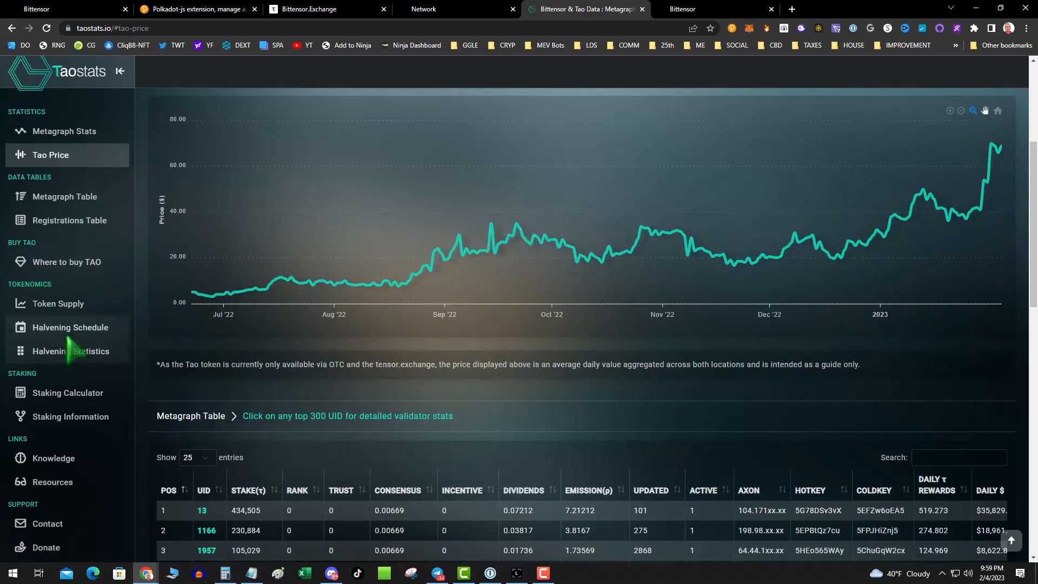
View the Halvening Schedule supply chart to 2045 and the halvening statistics table
click(71, 326)
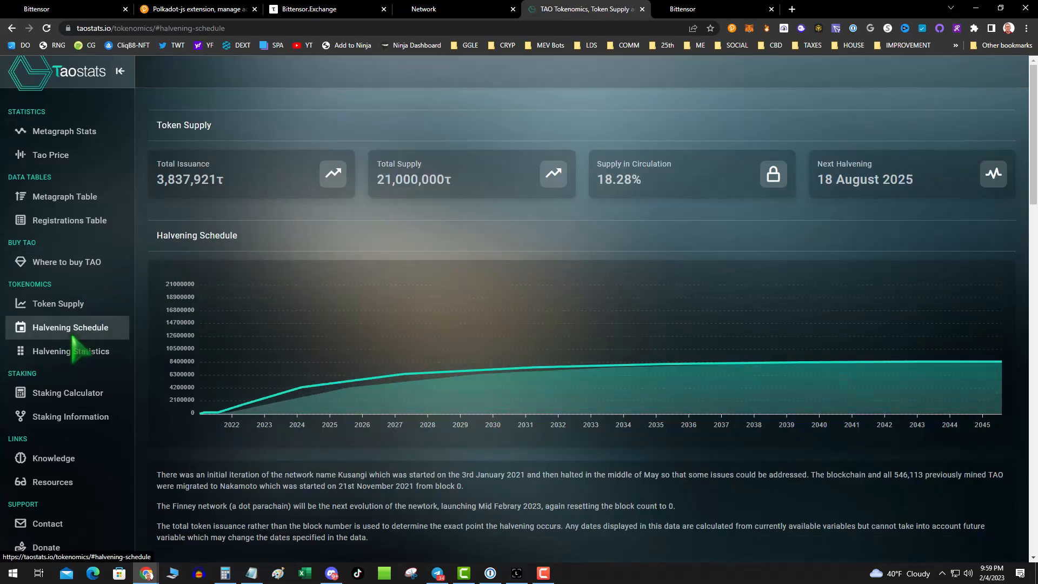
scroll(down, 3)
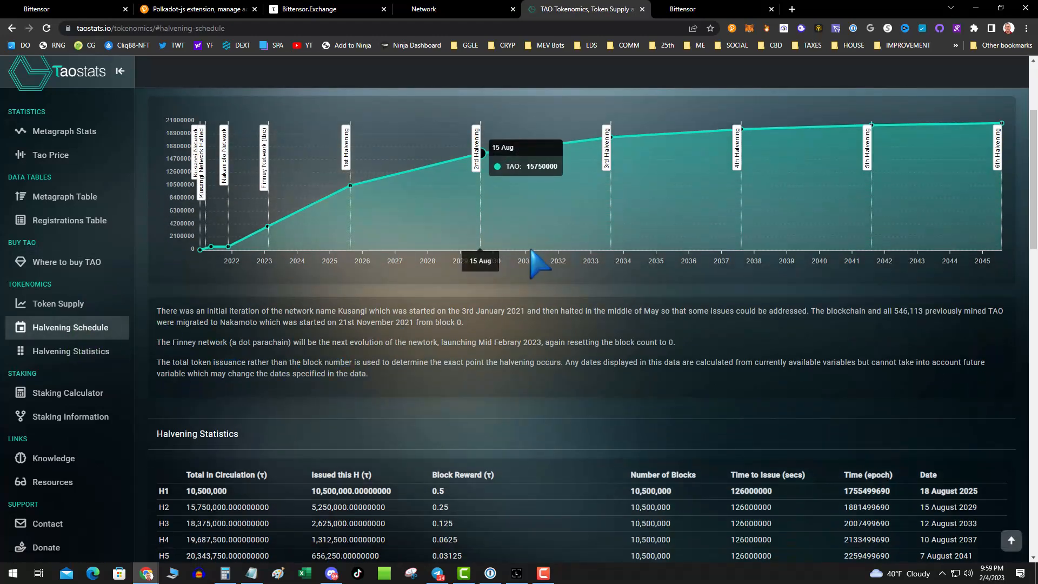
mouse_move(68, 393)
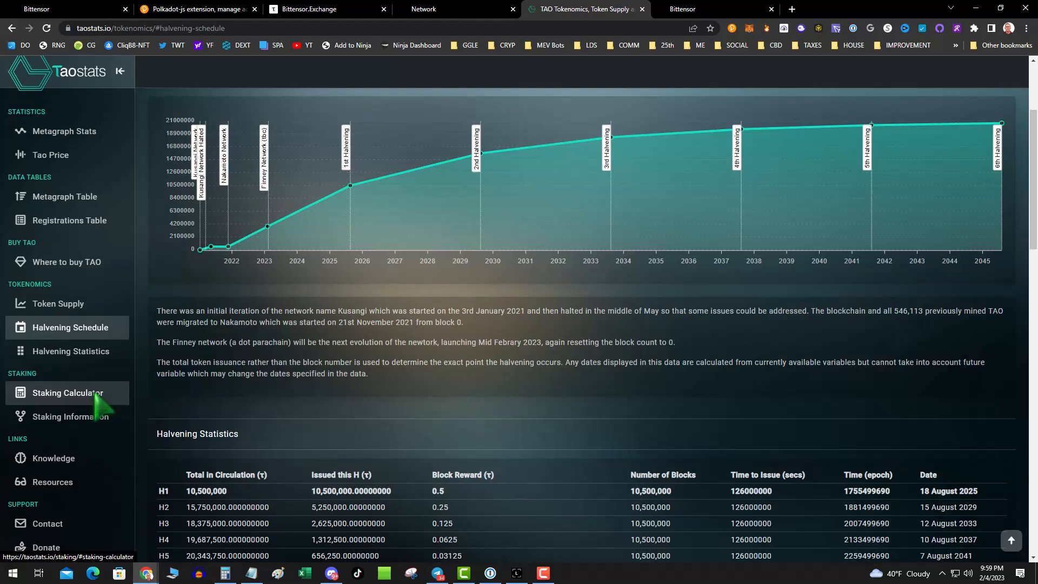
mouse_move(66, 350)
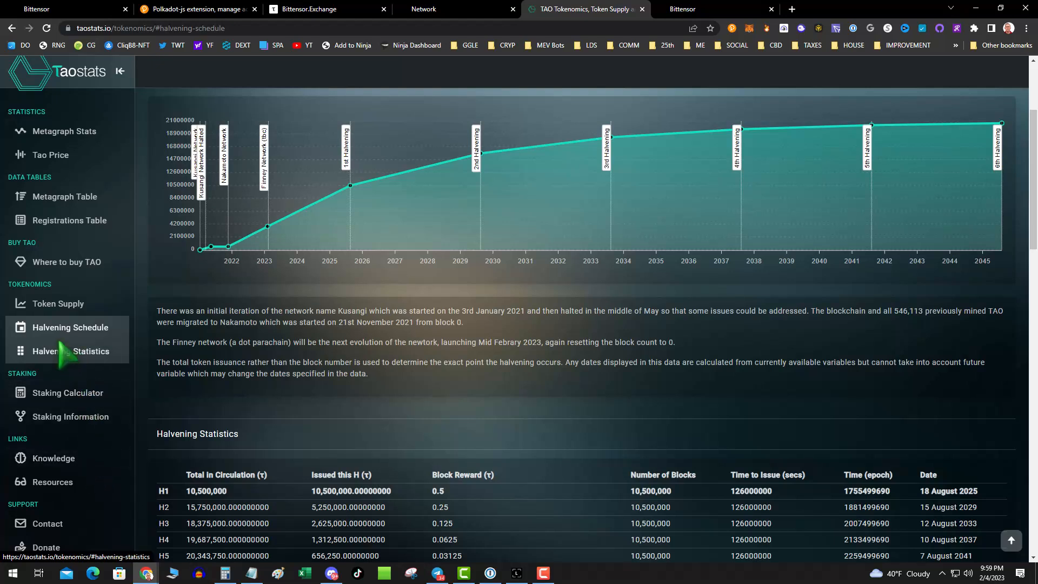
mouse_move(66, 303)
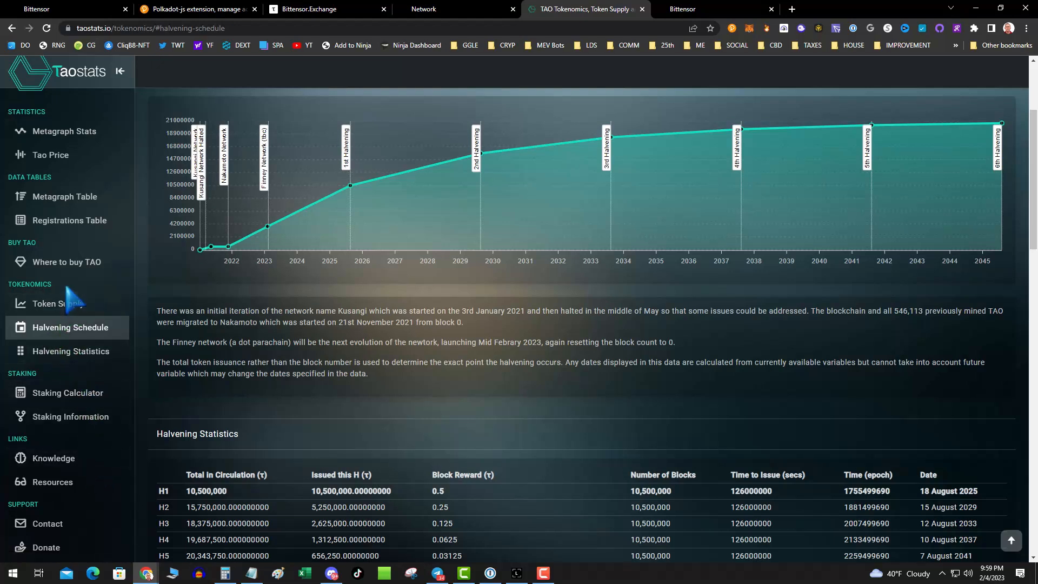
mouse_move(240, 309)
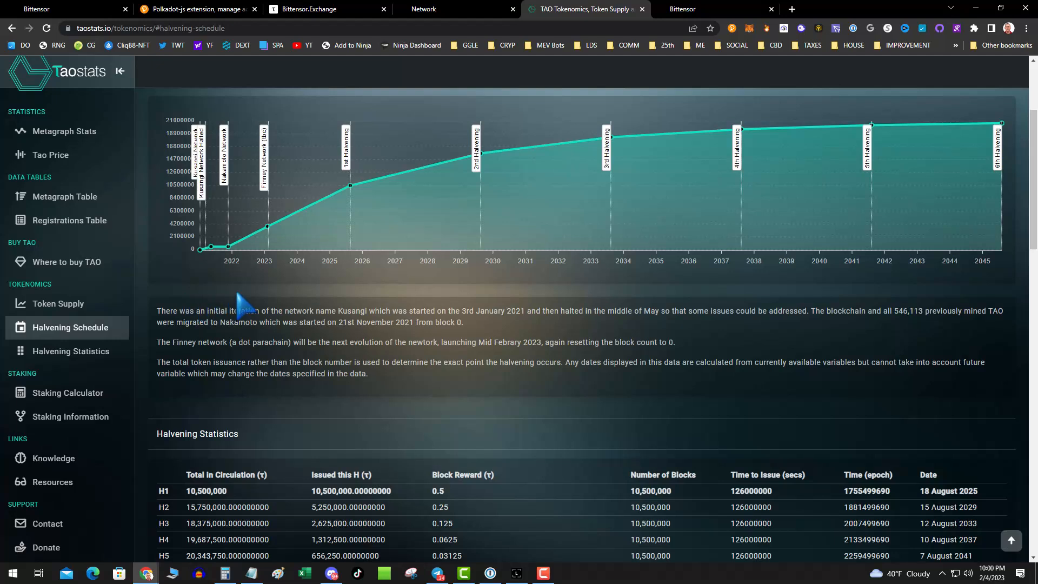
mouse_move(378, 26)
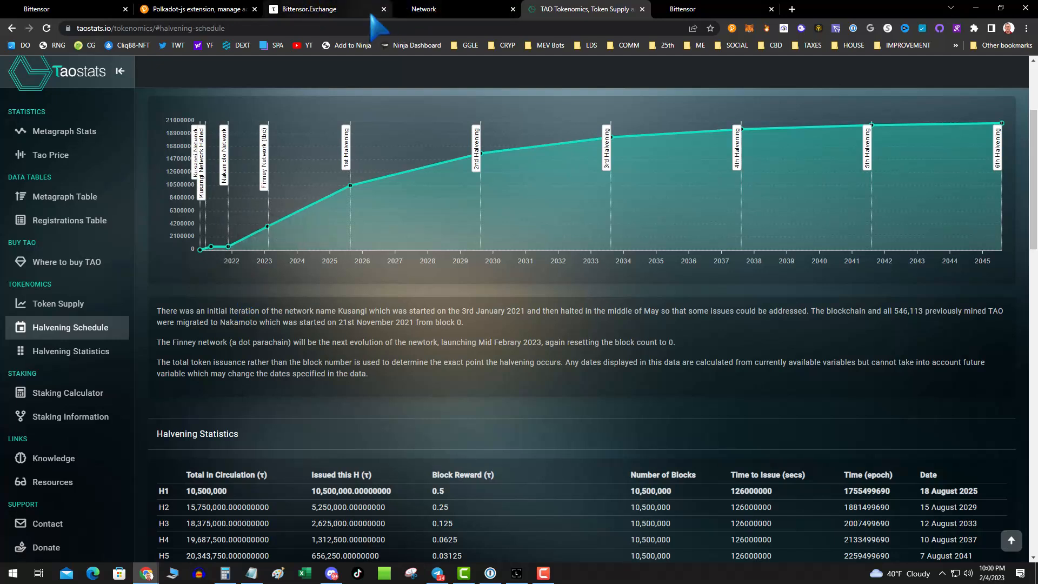
mouse_move(573, 106)
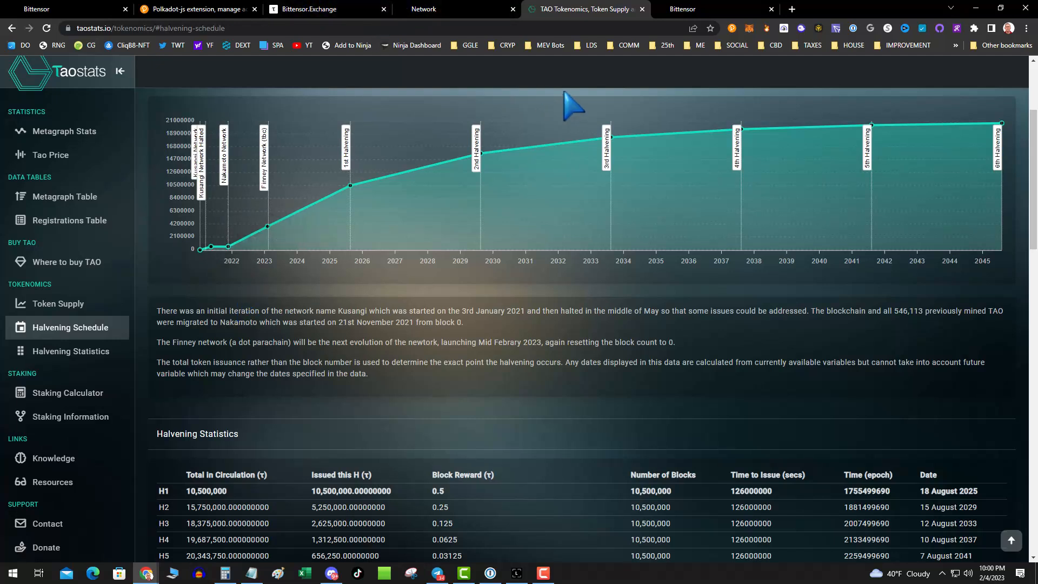
mouse_move(609, 257)
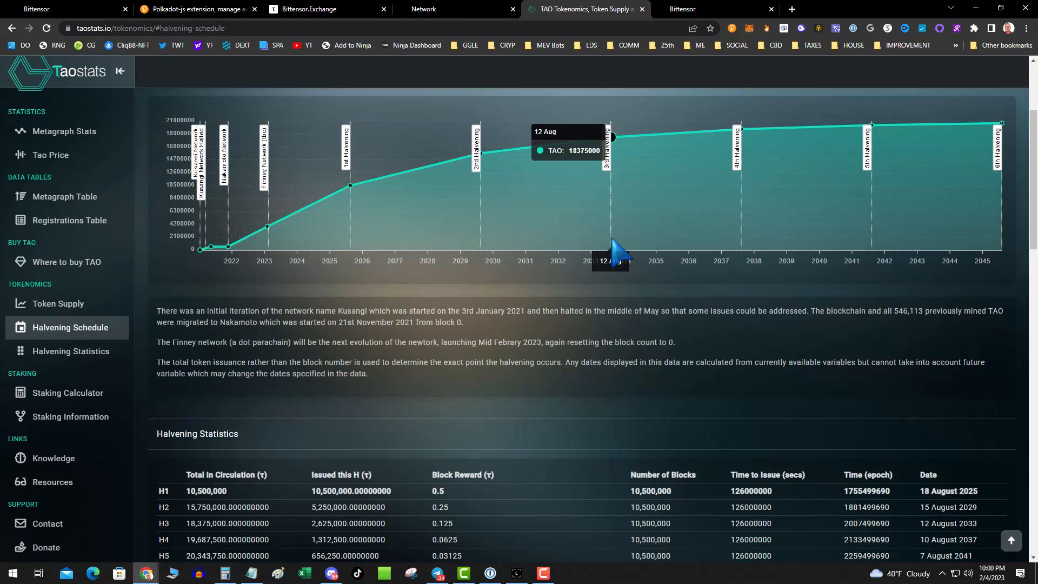
mouse_move(609, 259)
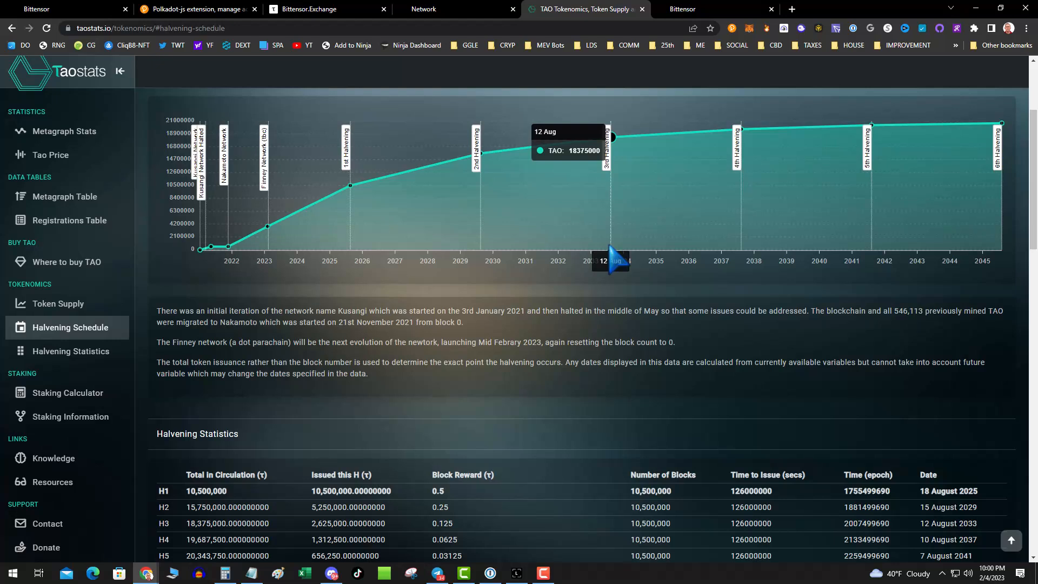
mouse_move(745, 249)
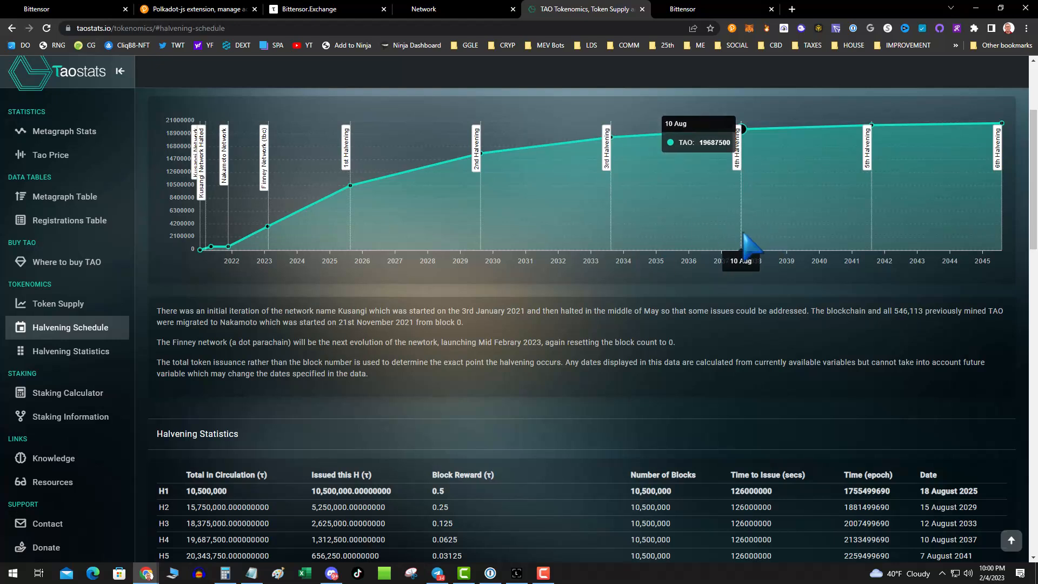
mouse_move(570, 331)
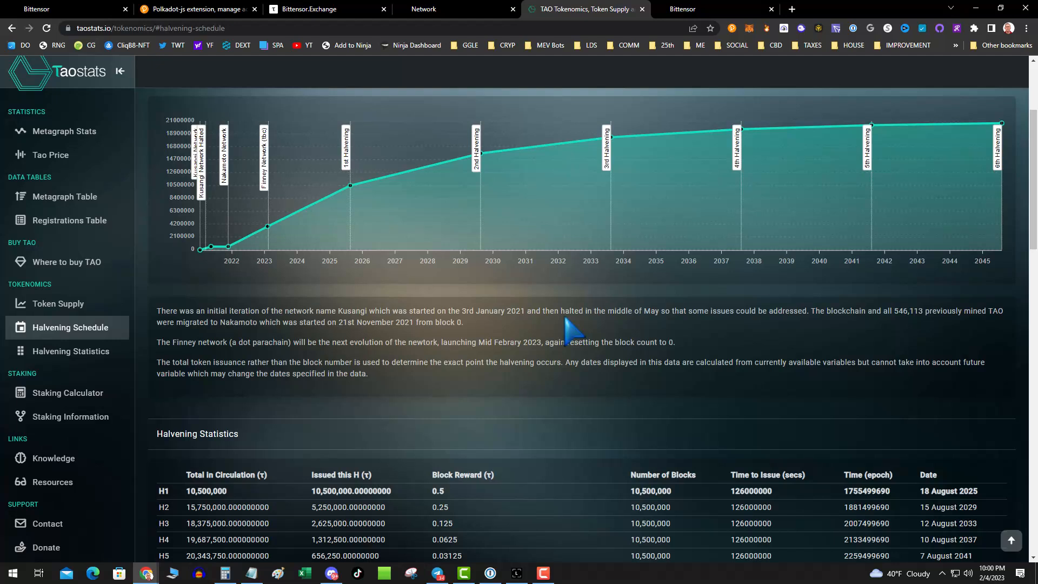
mouse_move(571, 335)
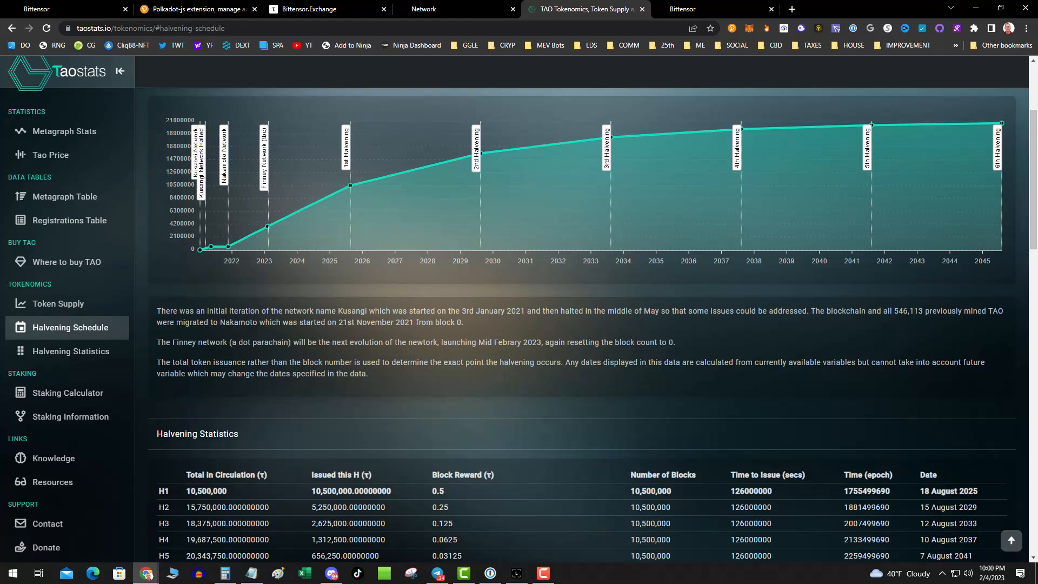